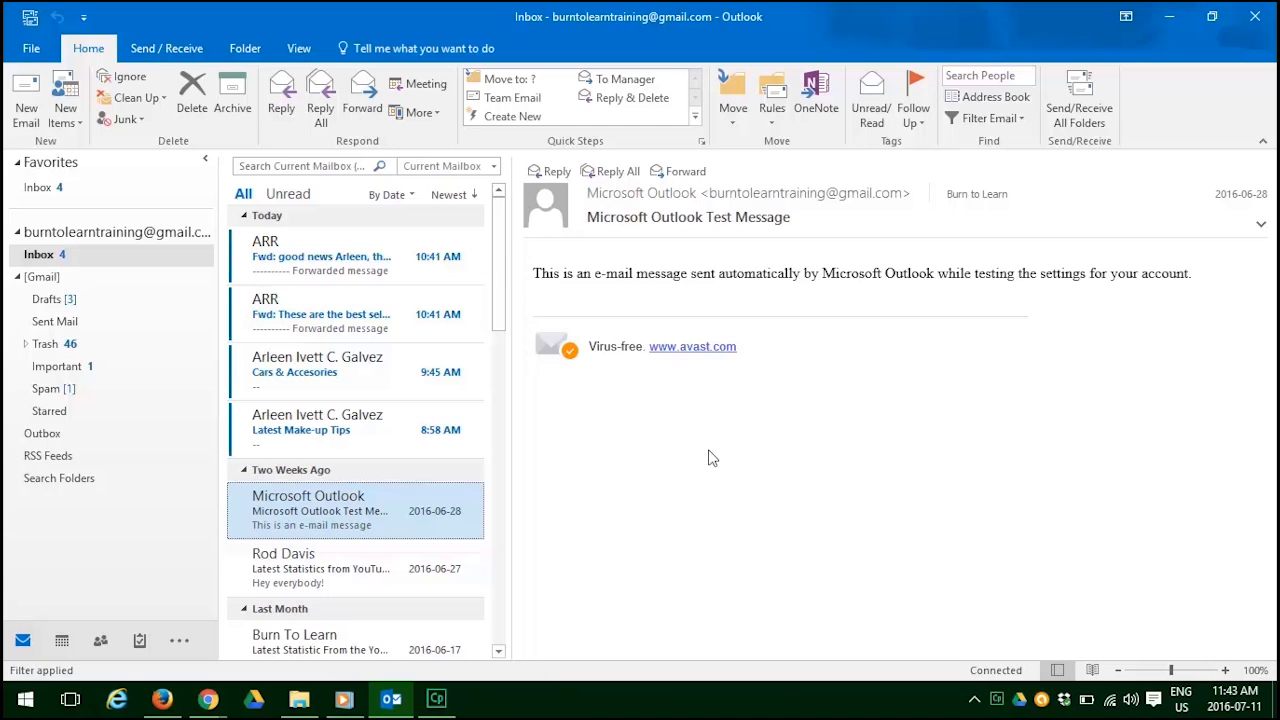
mouse_move(692, 444)
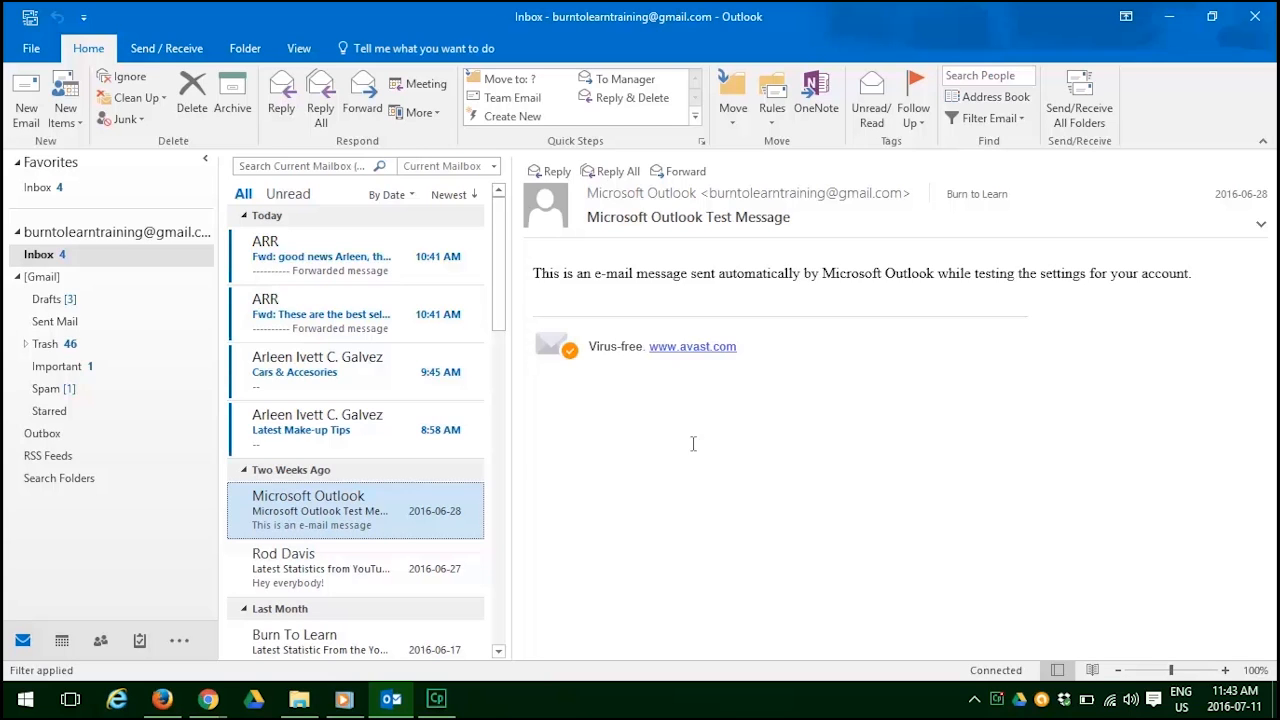
mouse_move(644, 428)
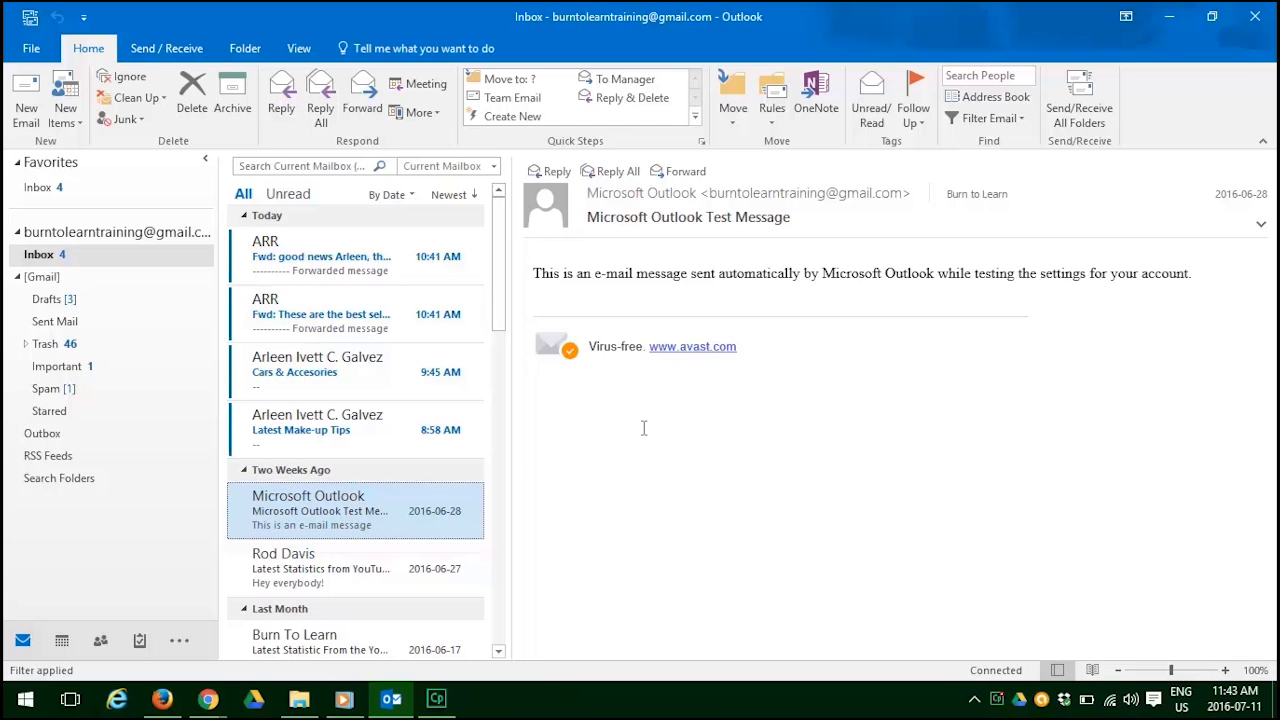
mouse_move(330, 372)
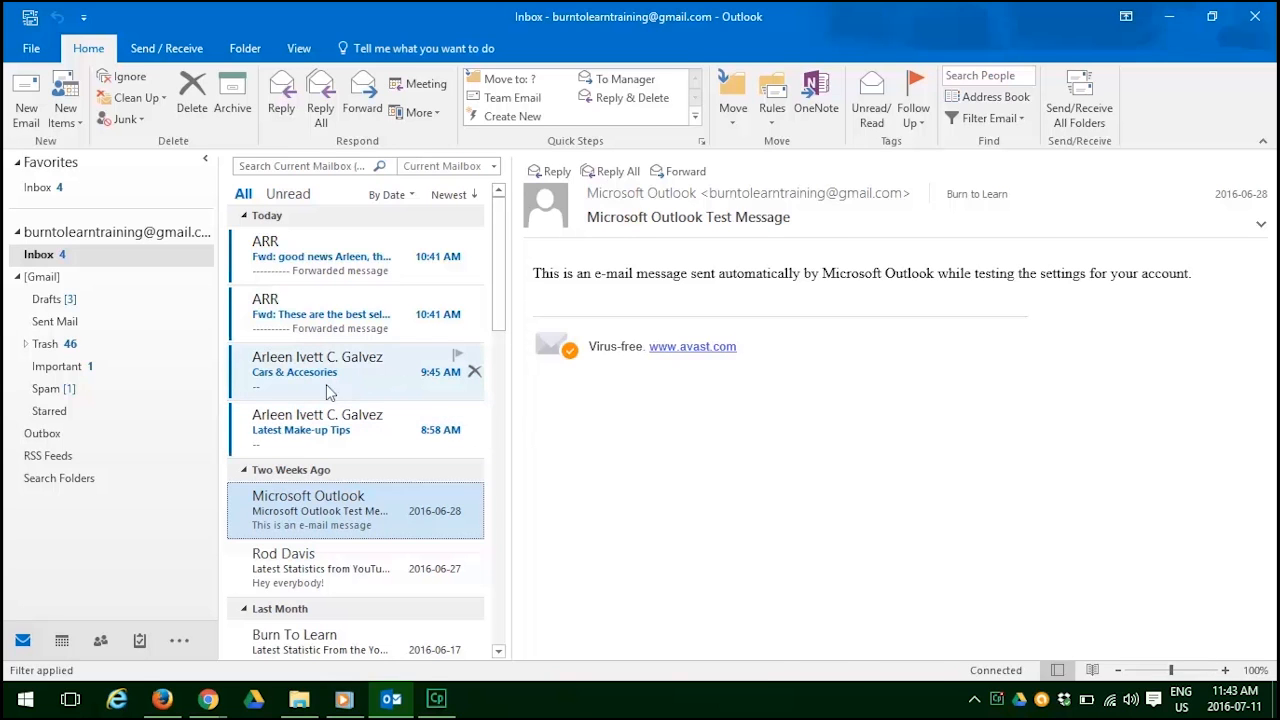
- Read the Cars & Accessories email, delete it, and select the next message
click(320, 370)
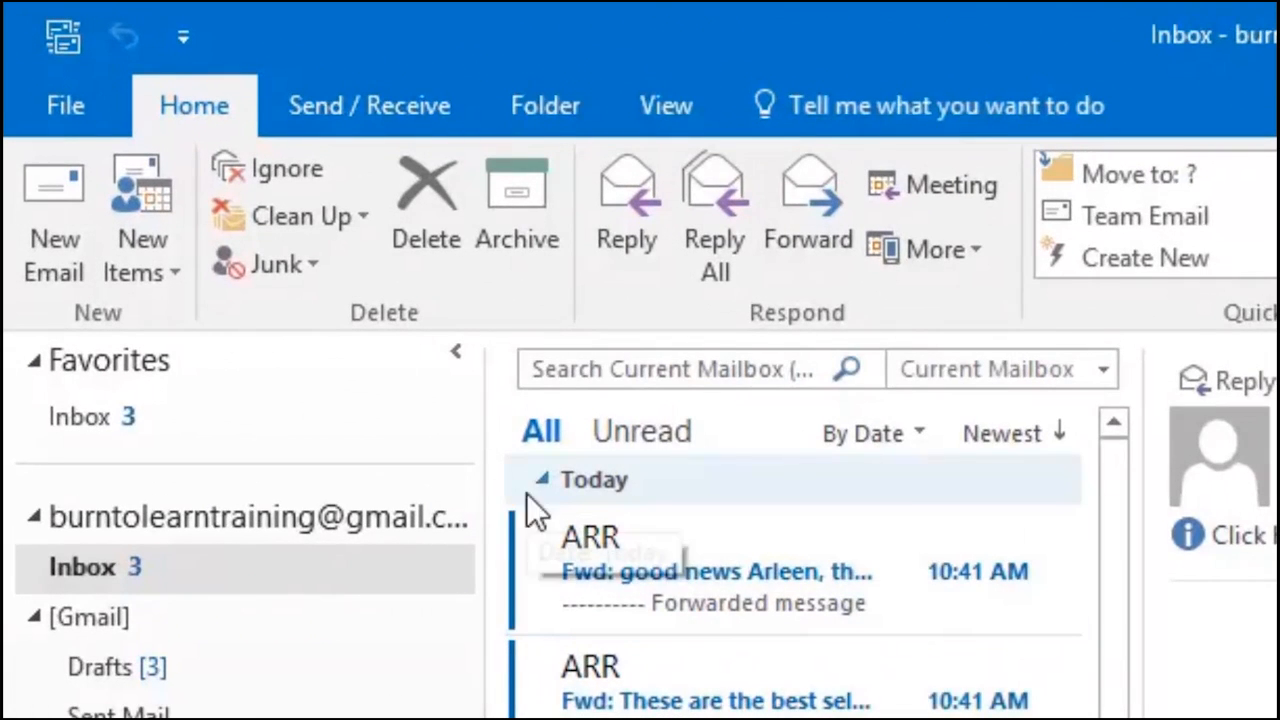
mouse_move(424, 210)
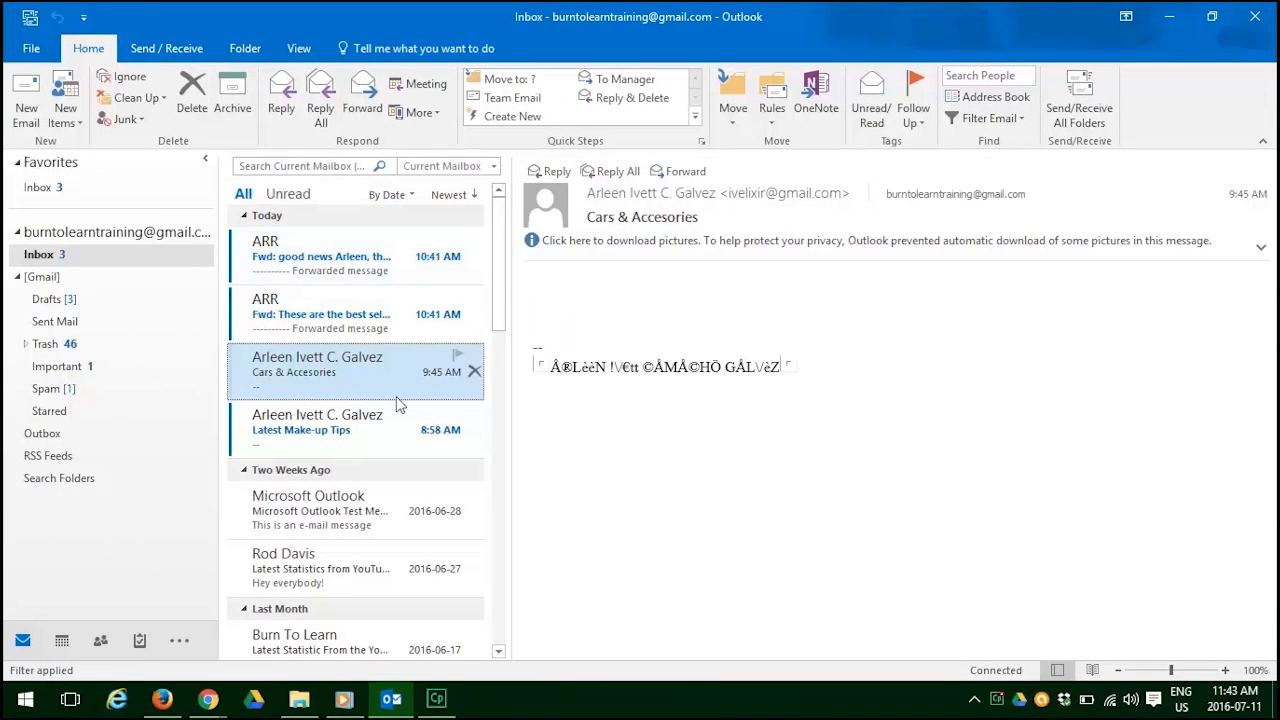
mouse_move(474, 370)
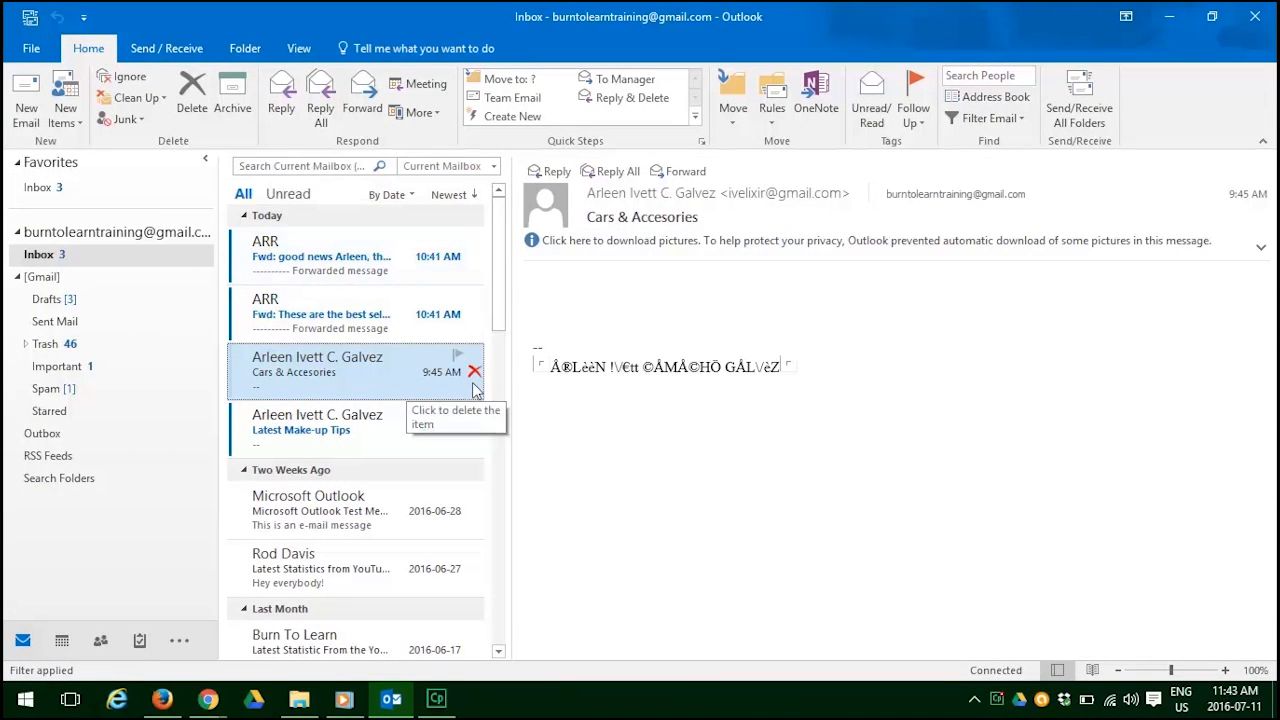
mouse_move(476, 382)
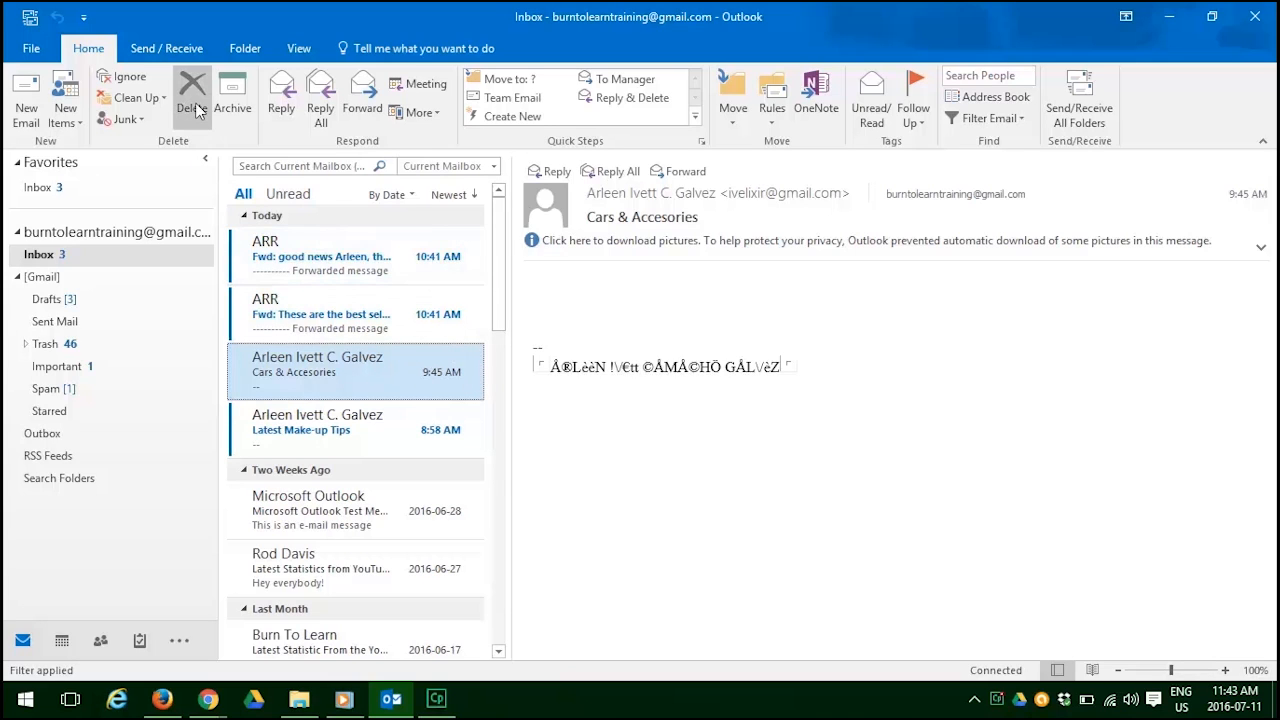
click(192, 96)
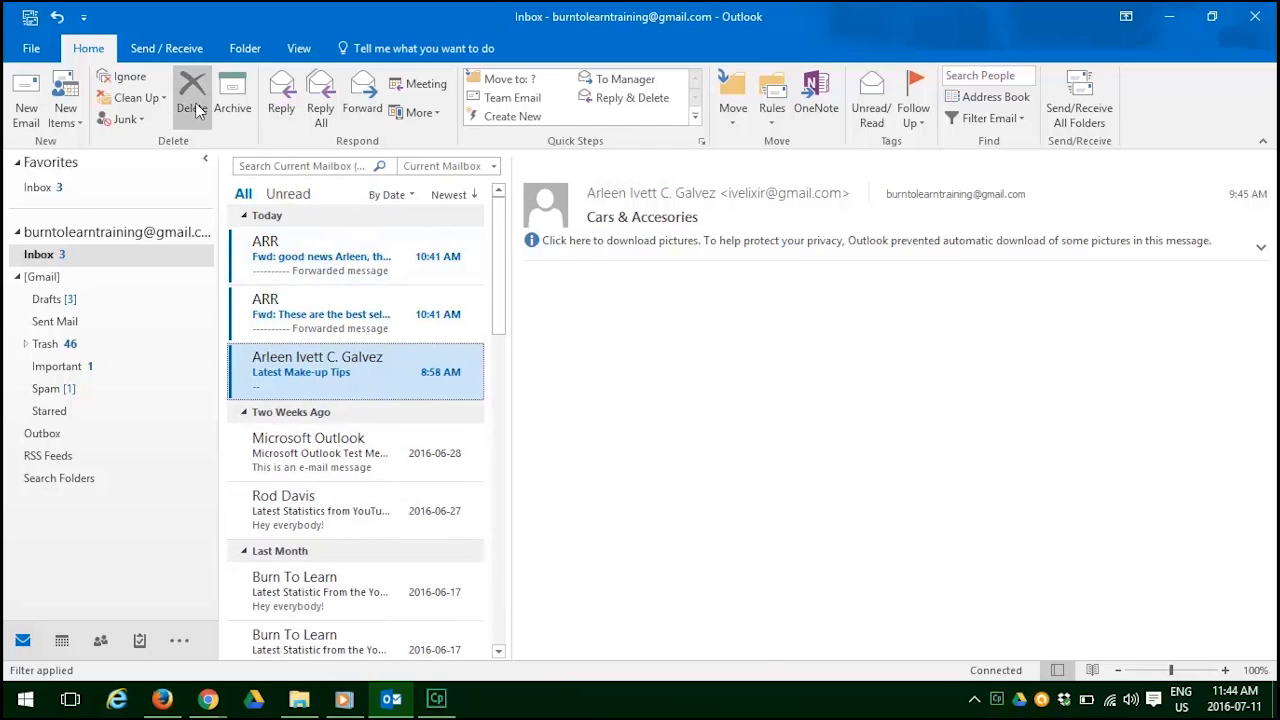
click(356, 370)
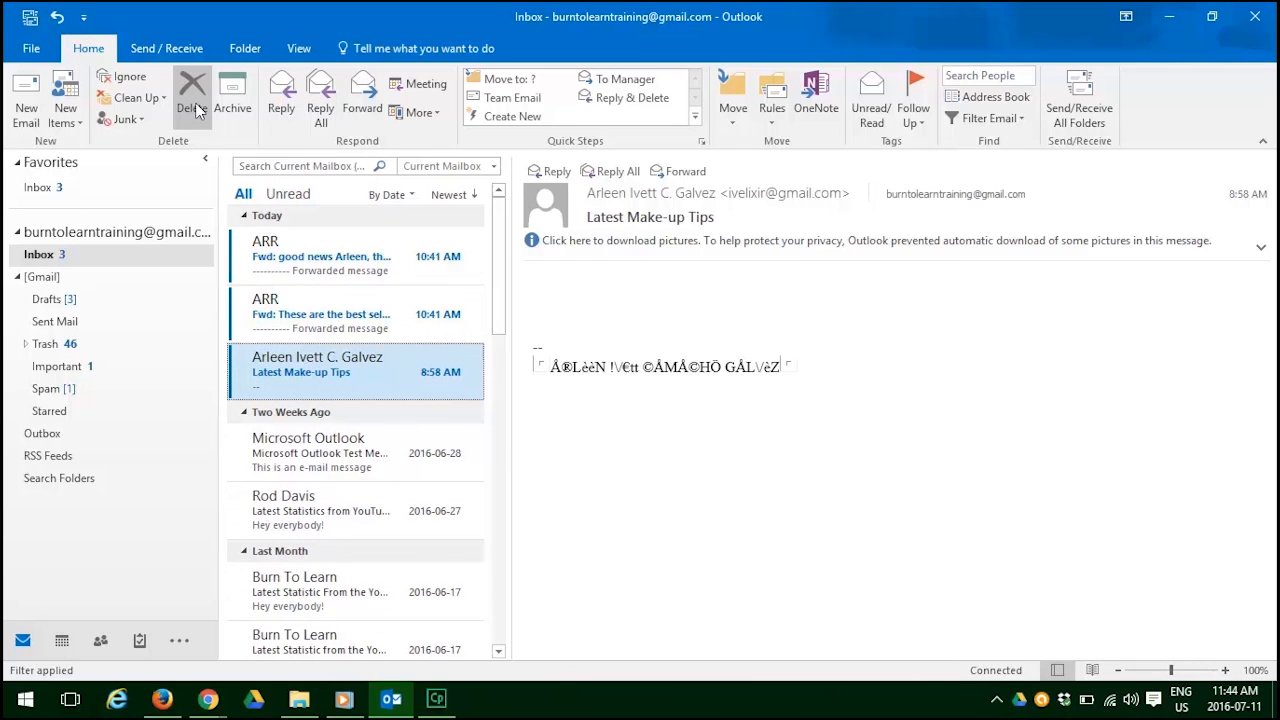
- Ignore the ARR analog watches conversation so it moves to Trash
click(192, 96)
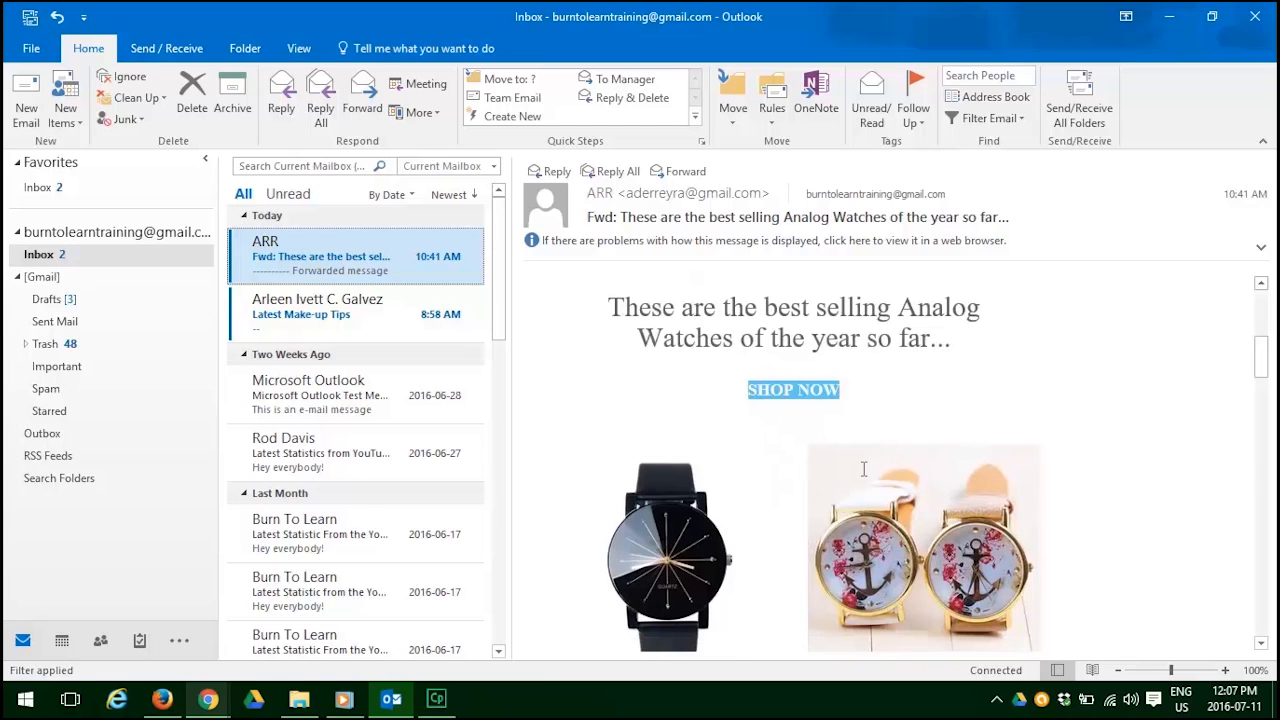
mouse_move(520, 300)
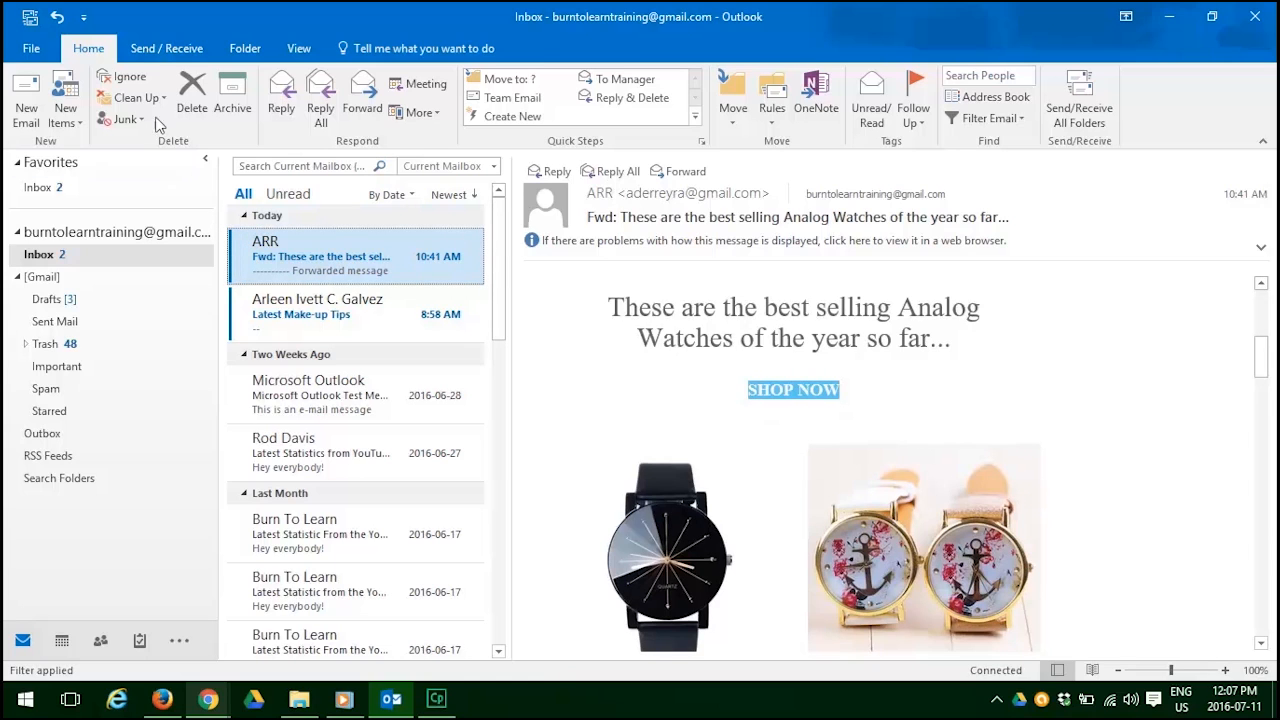
mouse_move(128, 76)
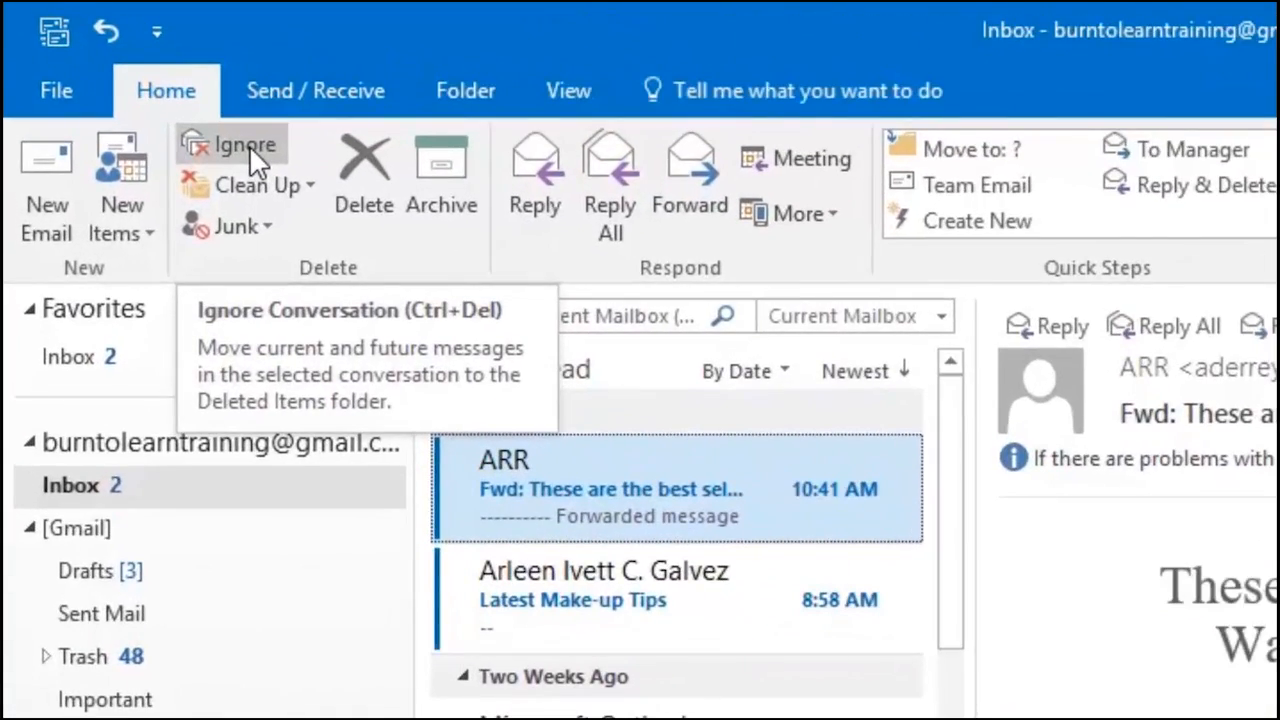
click(244, 144)
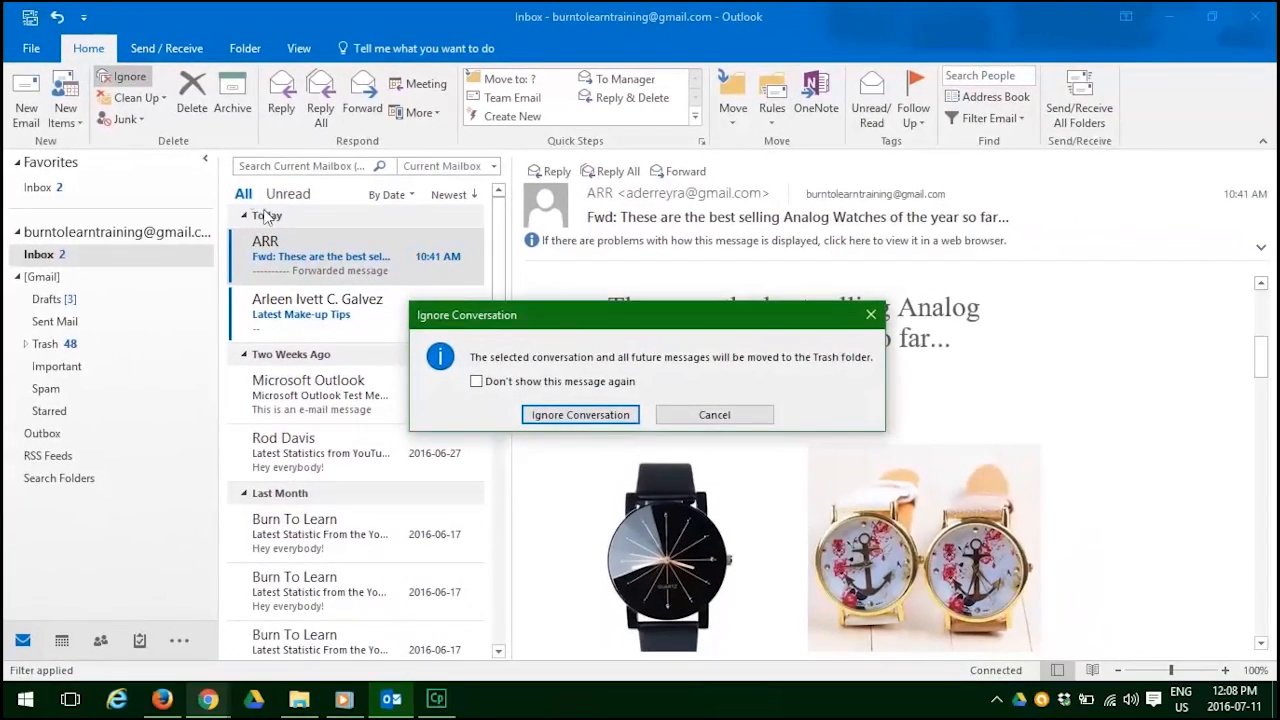
mouse_move(752, 376)
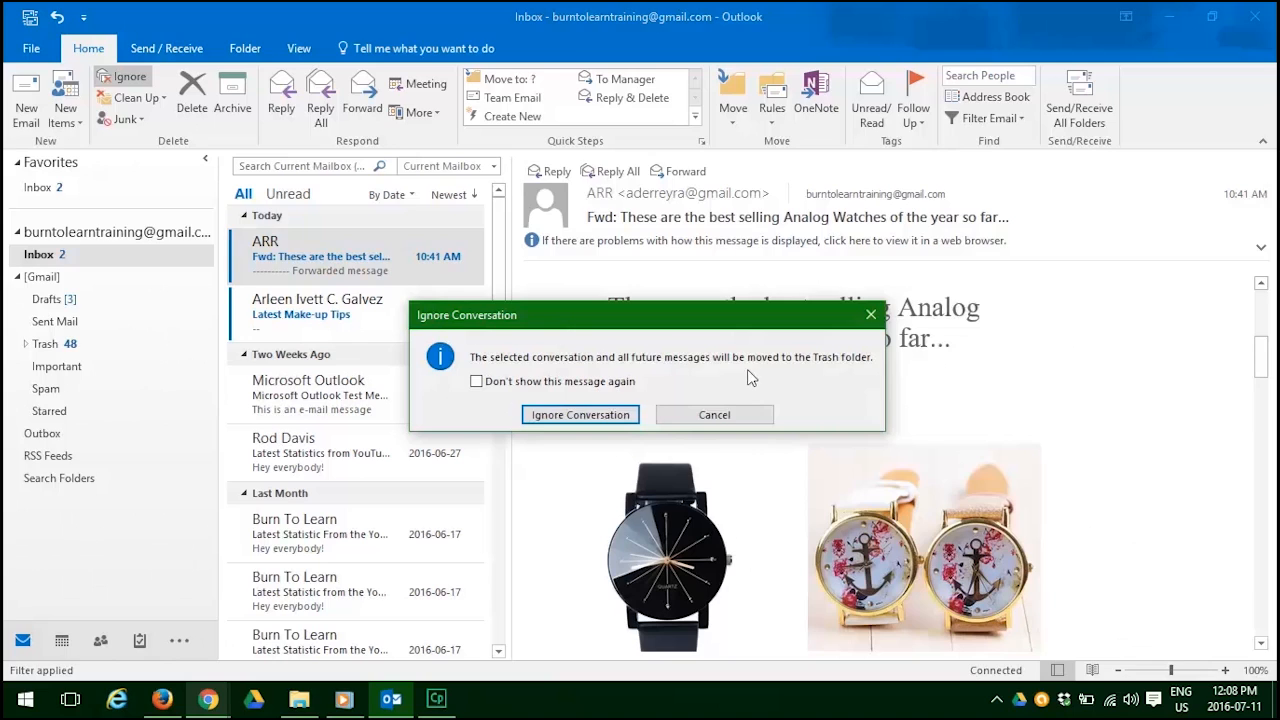
mouse_move(764, 380)
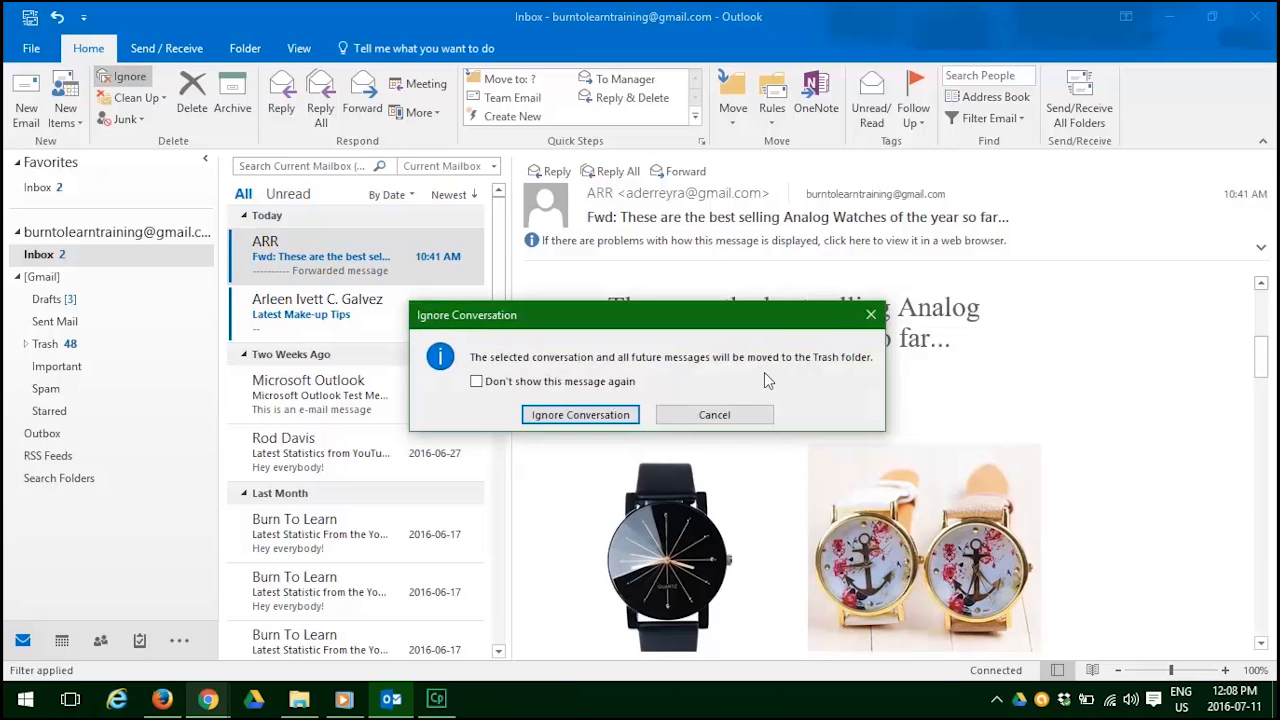
mouse_move(708, 386)
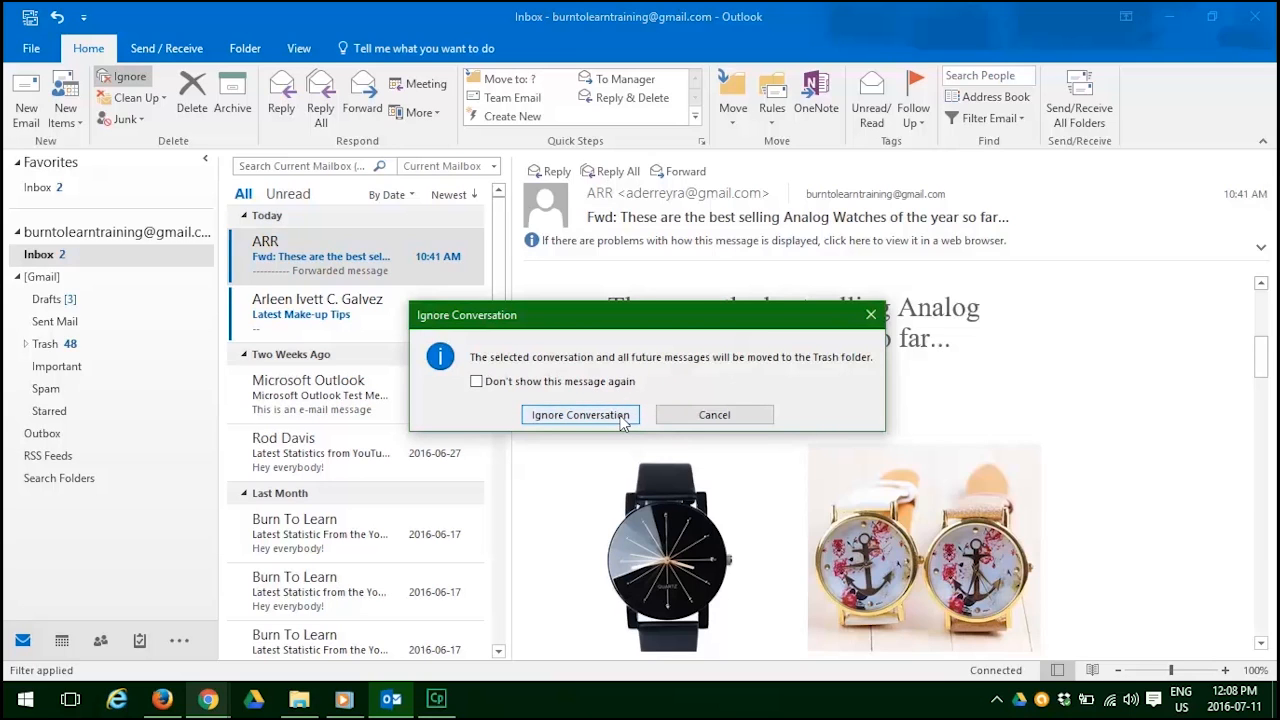
click(580, 414)
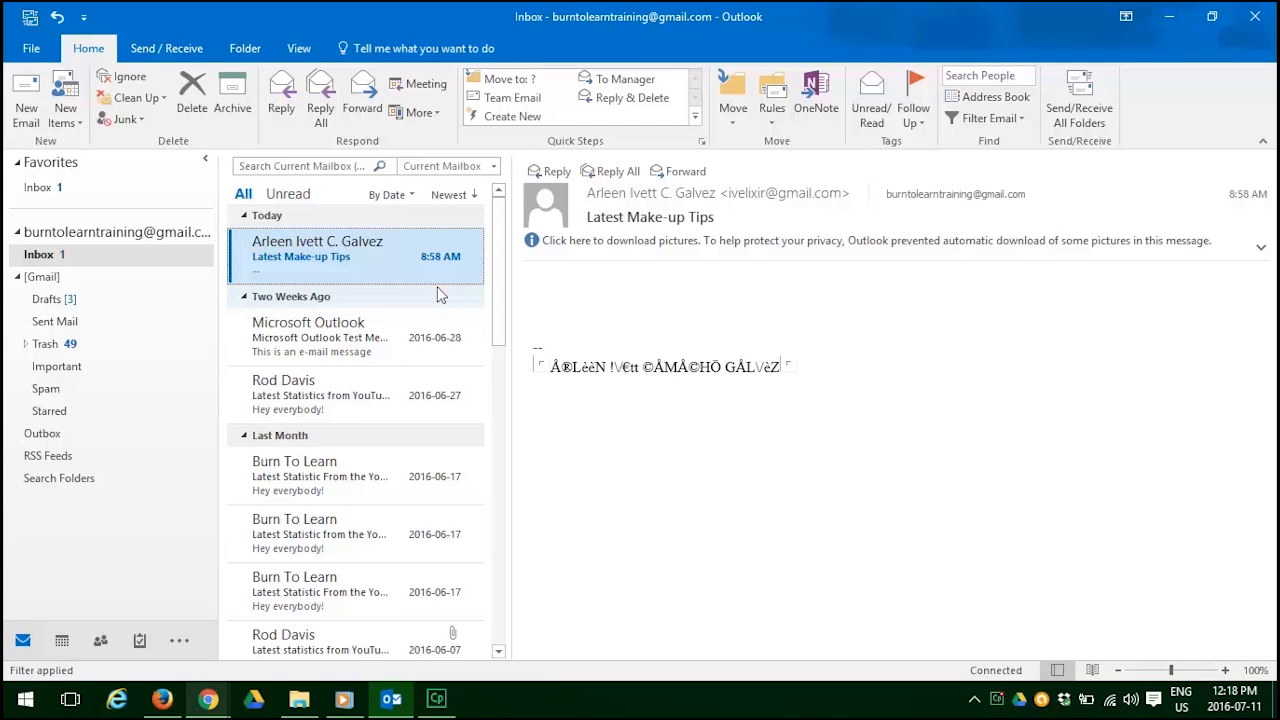
mouse_move(360, 276)
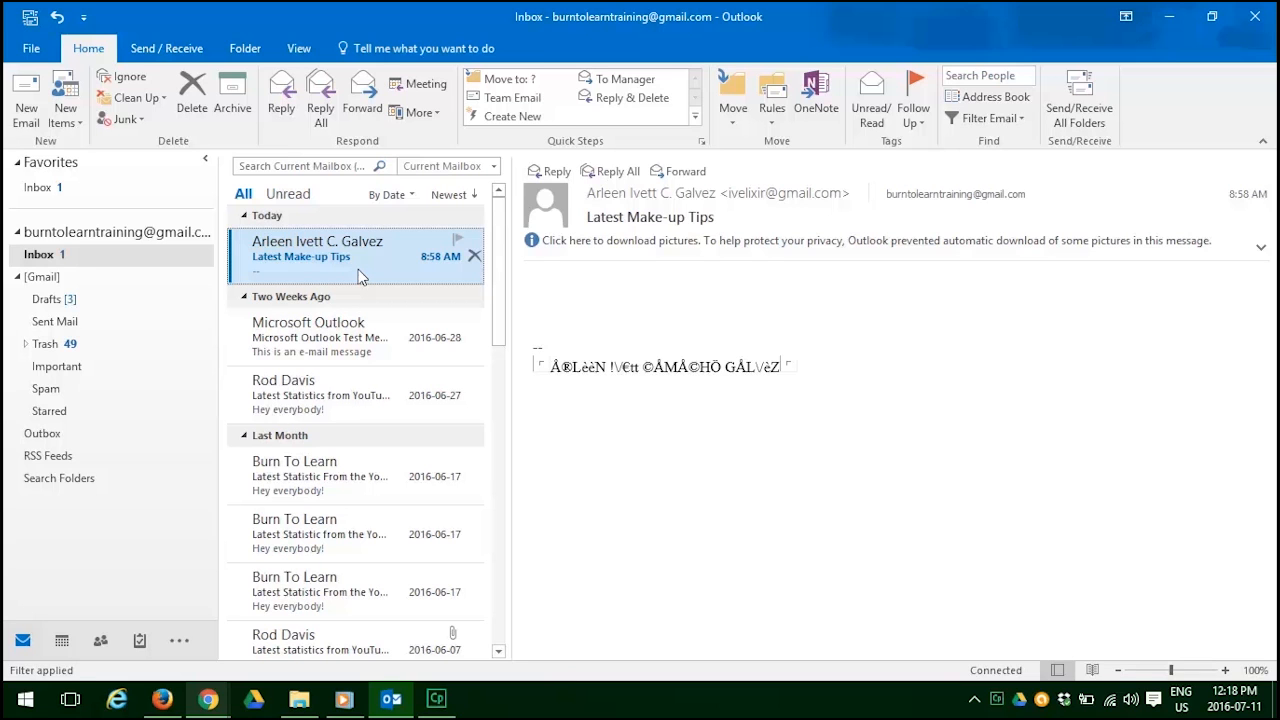
mouse_move(364, 276)
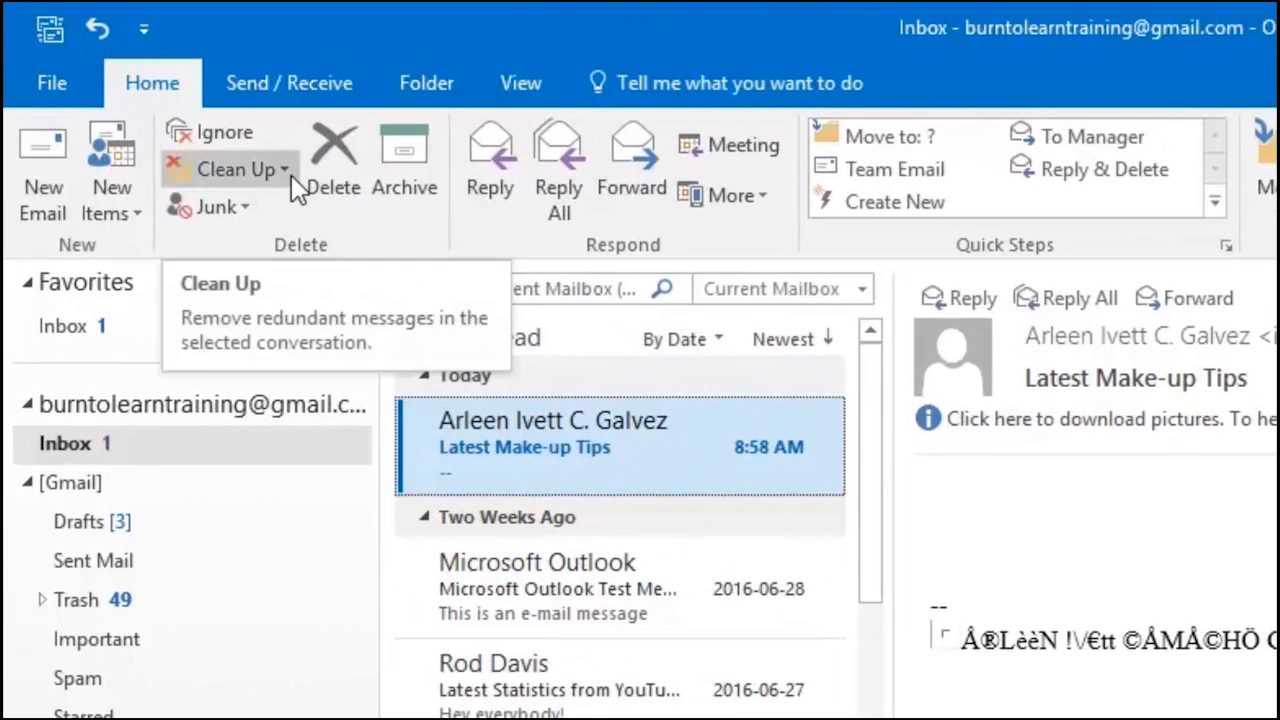
click(276, 168)
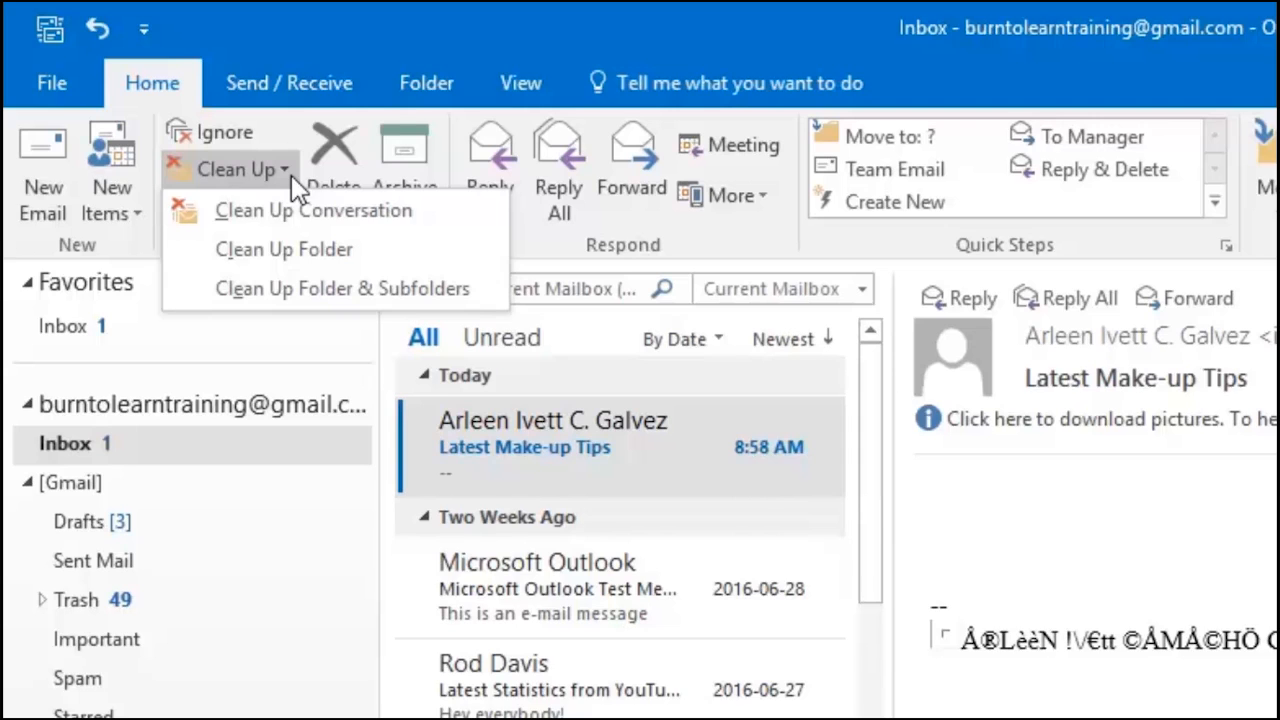
mouse_move(312, 210)
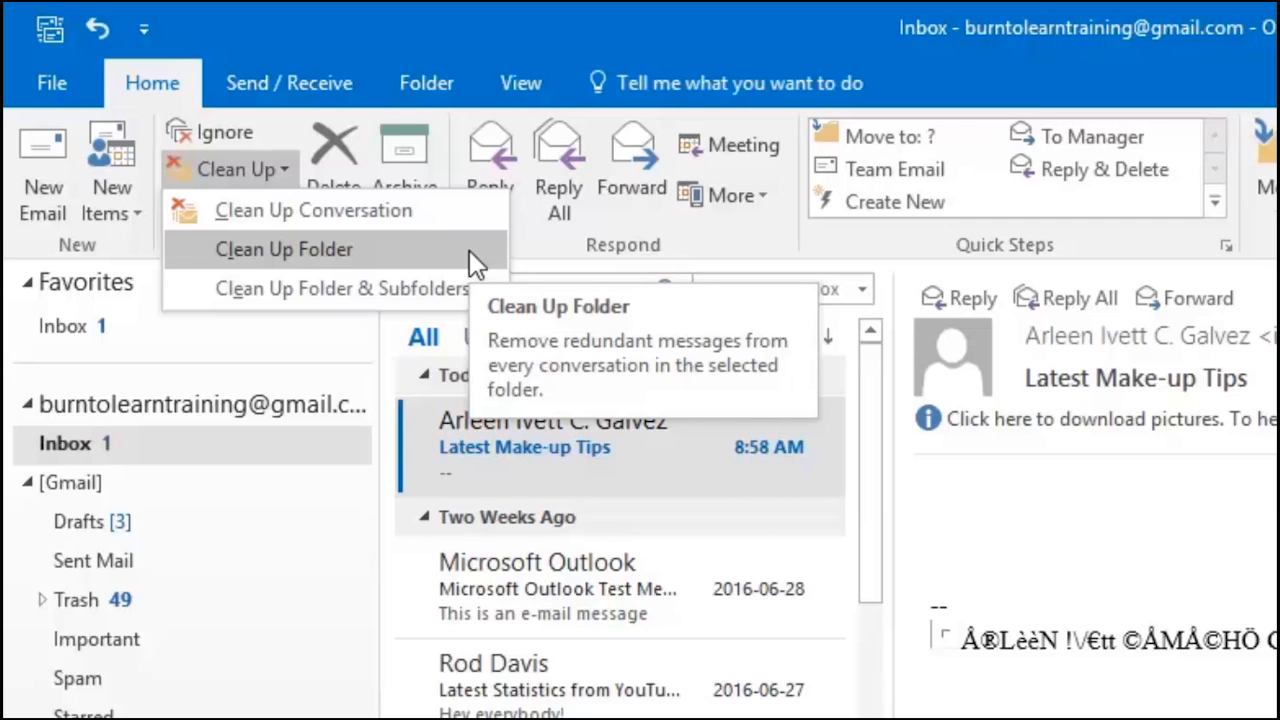
mouse_move(342, 288)
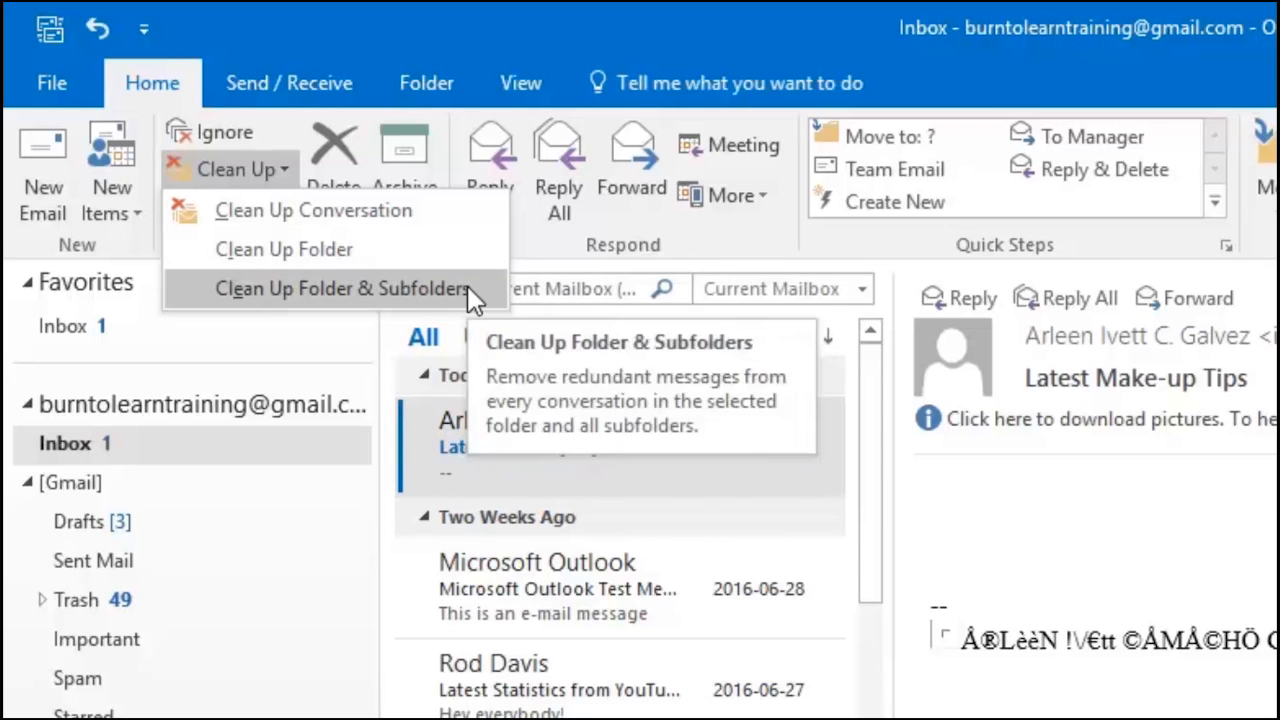
mouse_move(484, 300)
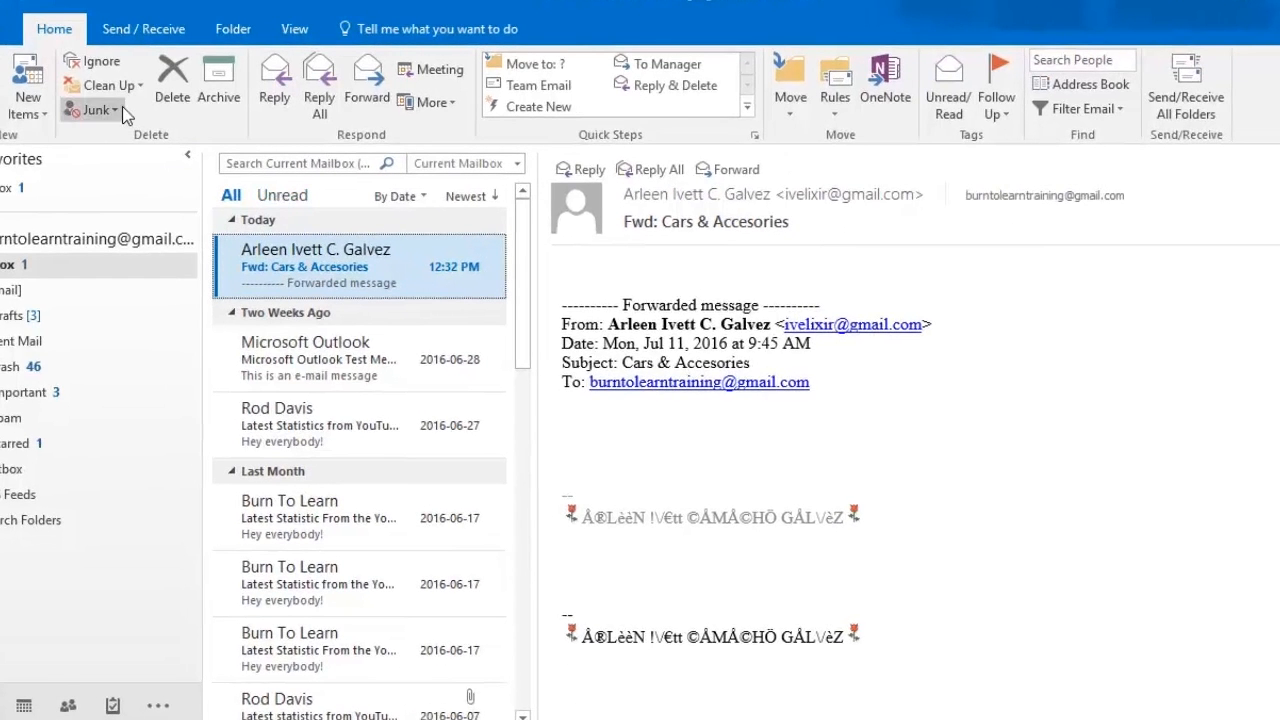
- Block the sender of the forwarded Cars & Accessories email via the Junk menu
click(104, 110)
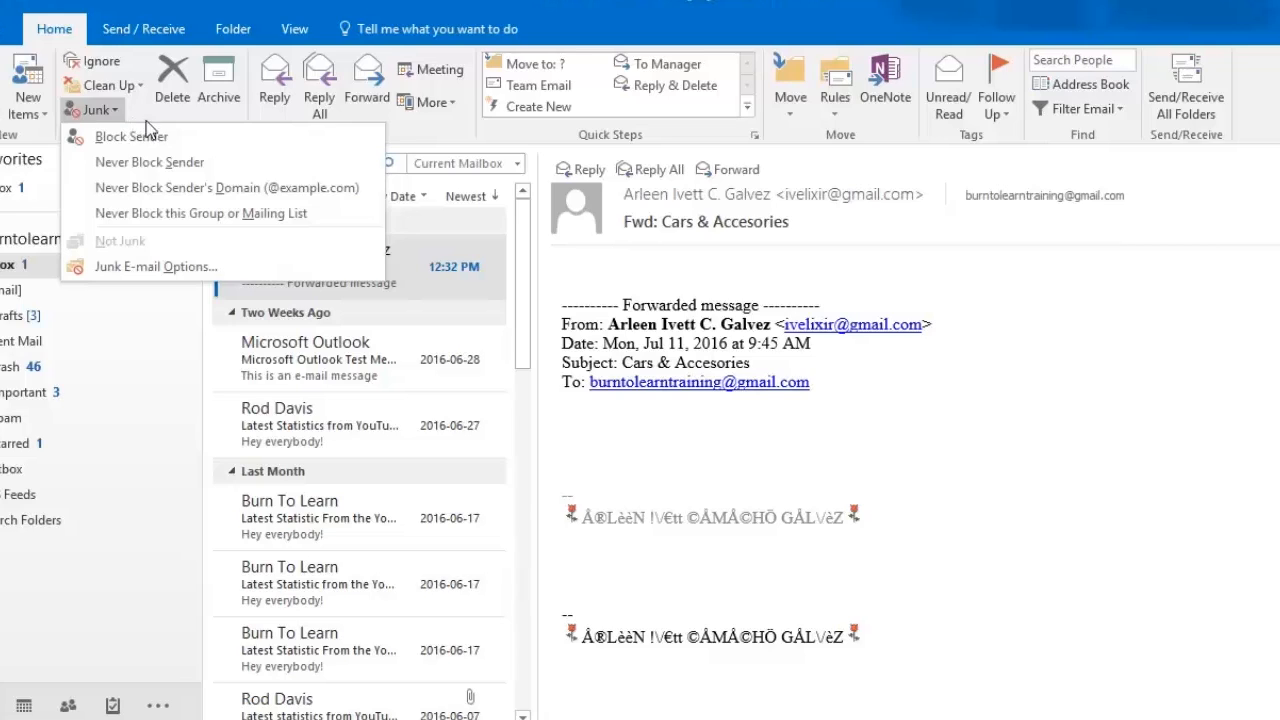
mouse_move(192, 144)
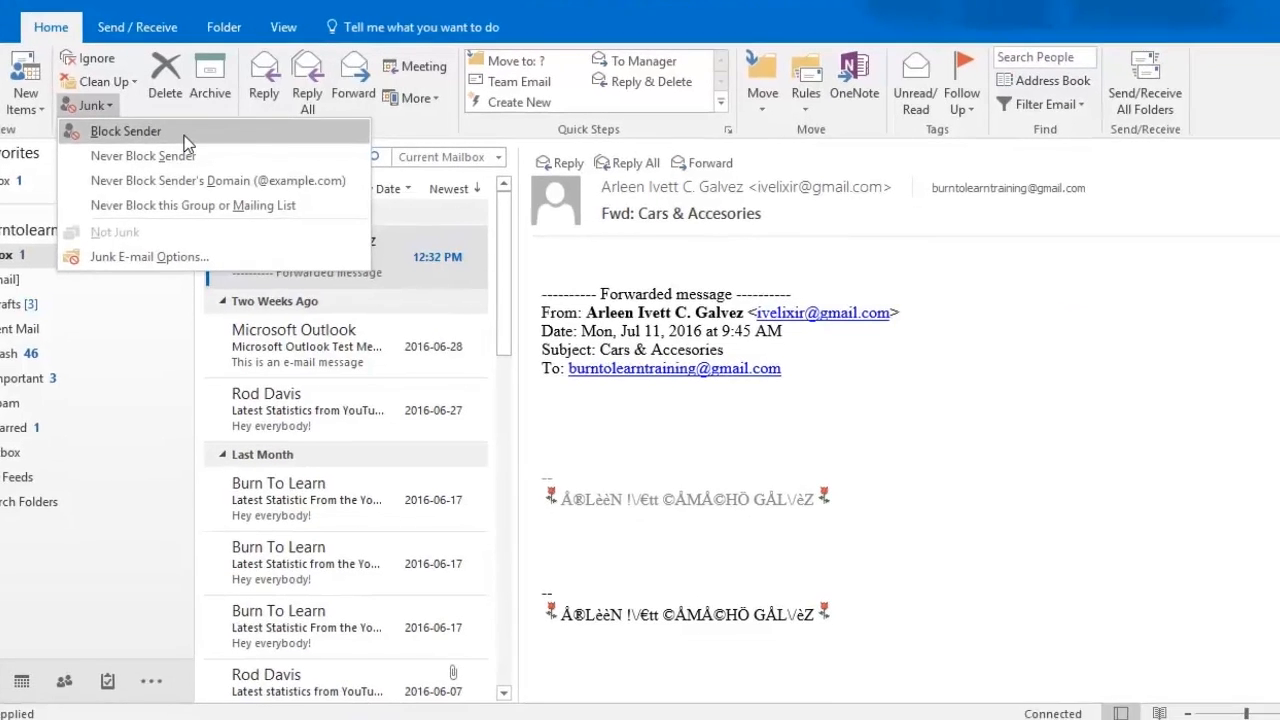
click(126, 132)
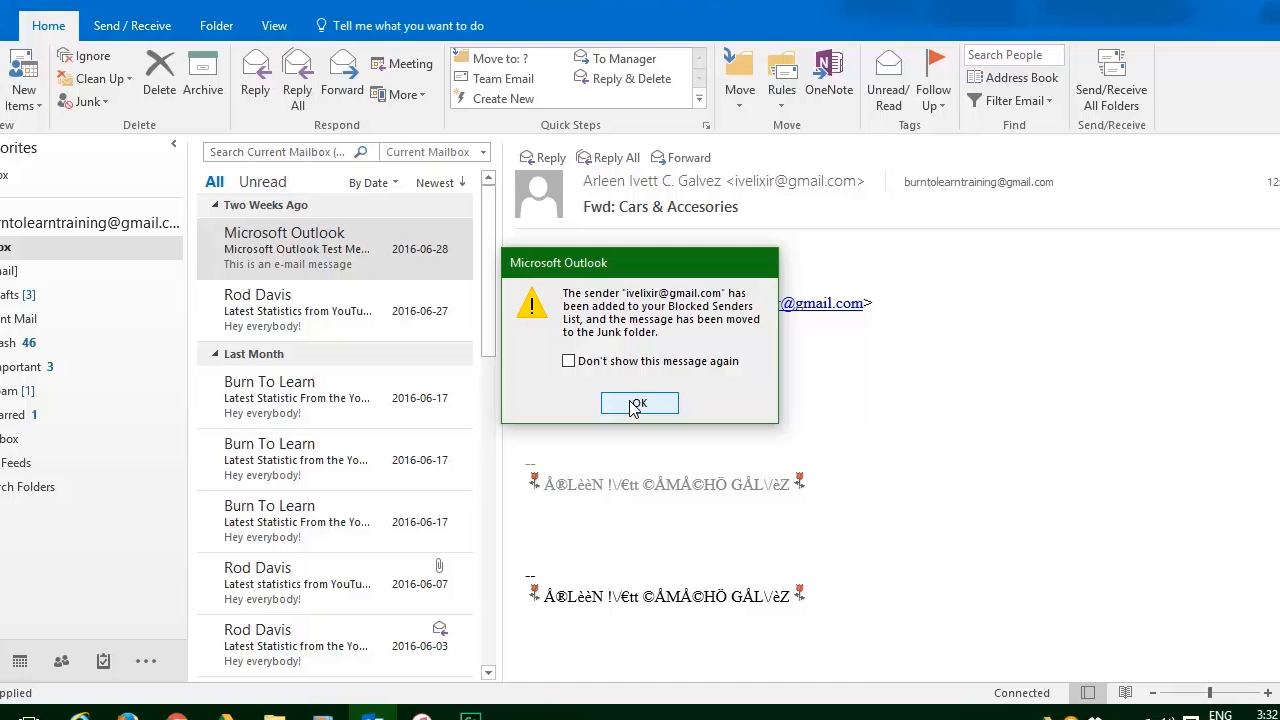
click(638, 404)
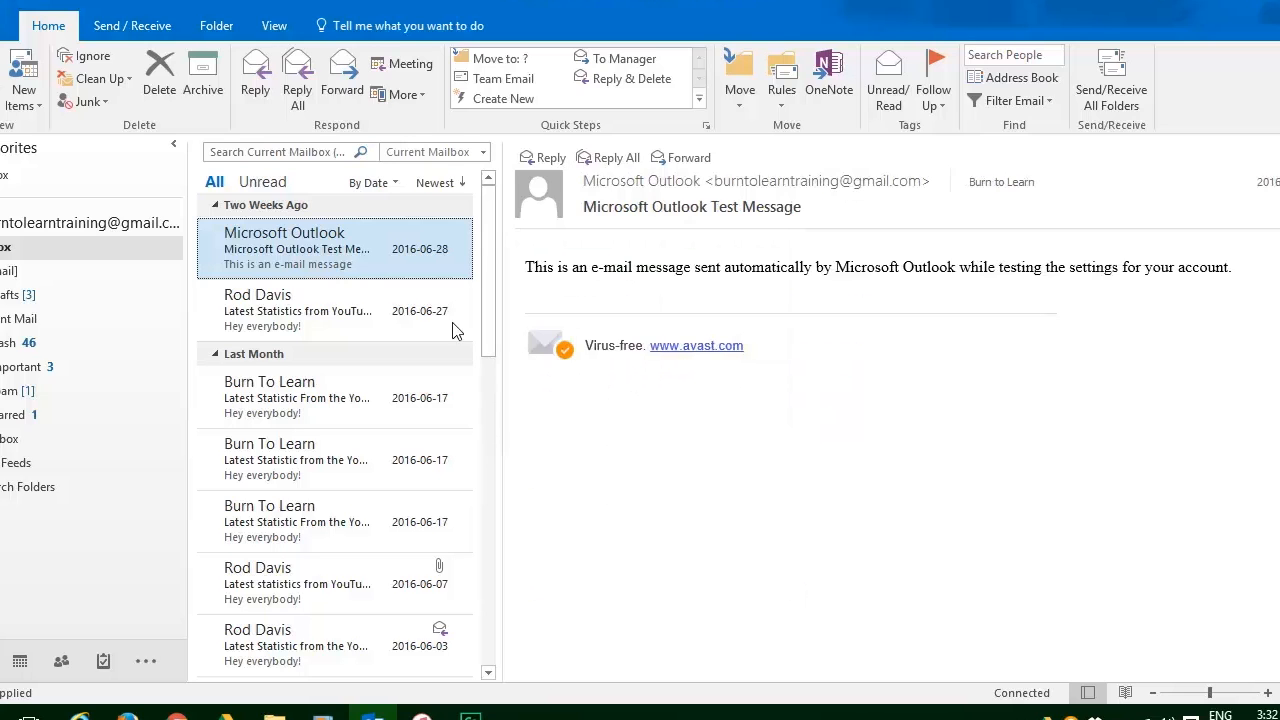
mouse_move(88, 102)
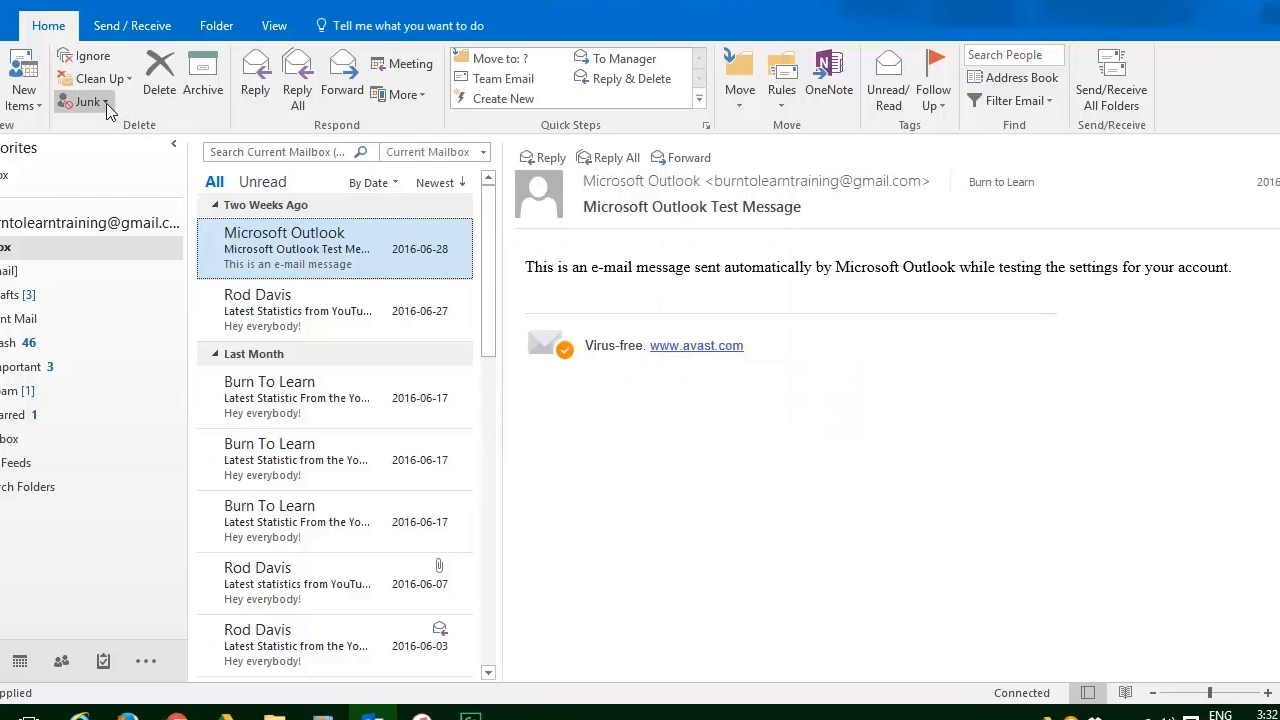
- Bring up the Junk E-mail Options dialog from the Junk menu
click(88, 100)
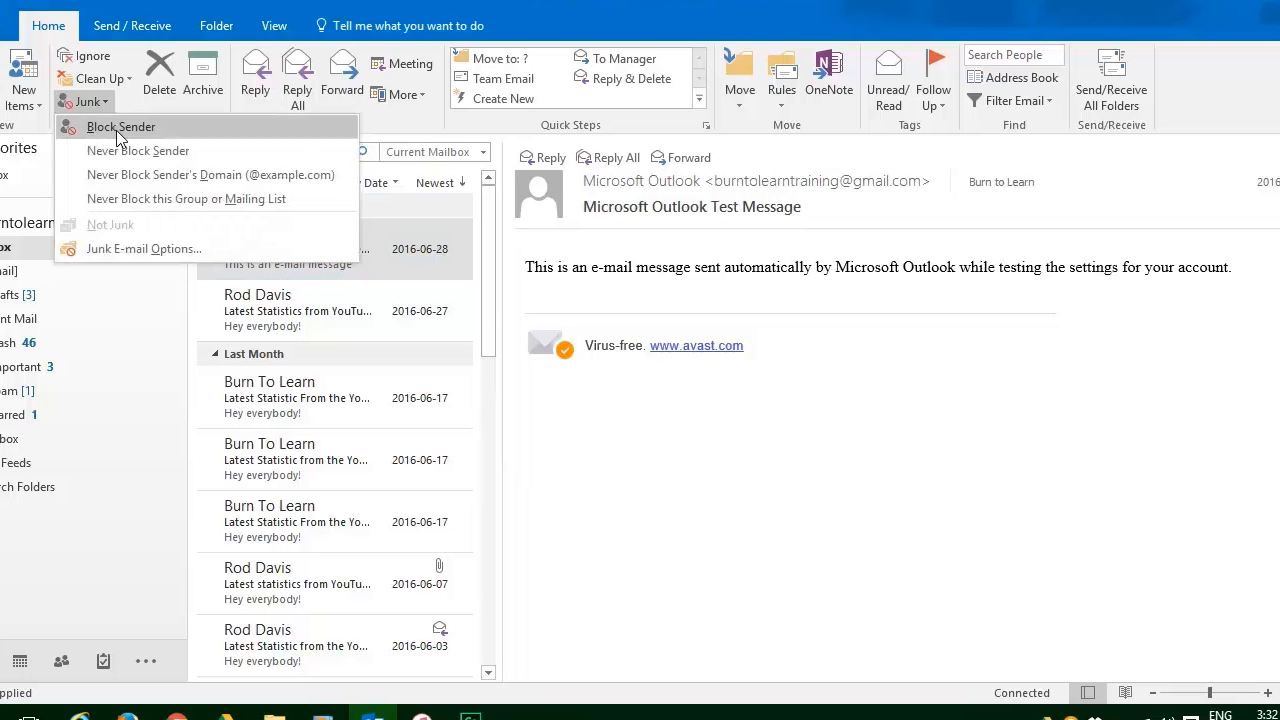
mouse_move(144, 248)
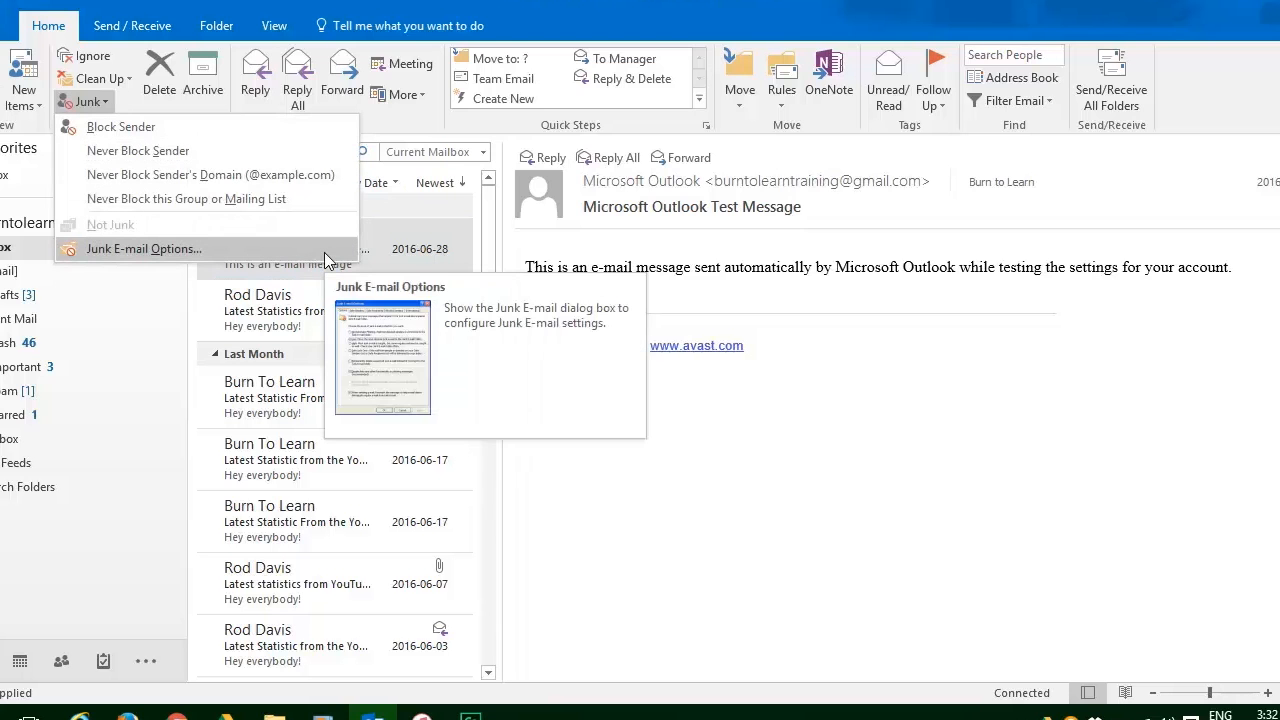
click(144, 248)
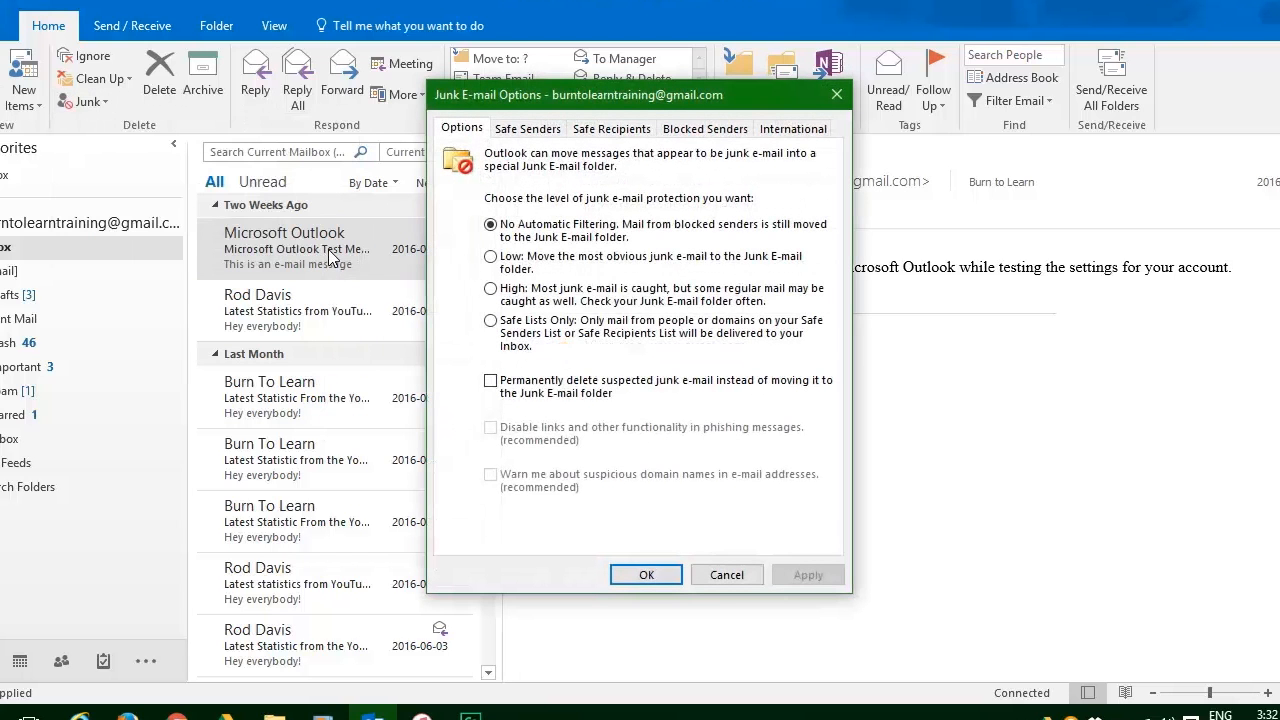
mouse_move(552, 148)
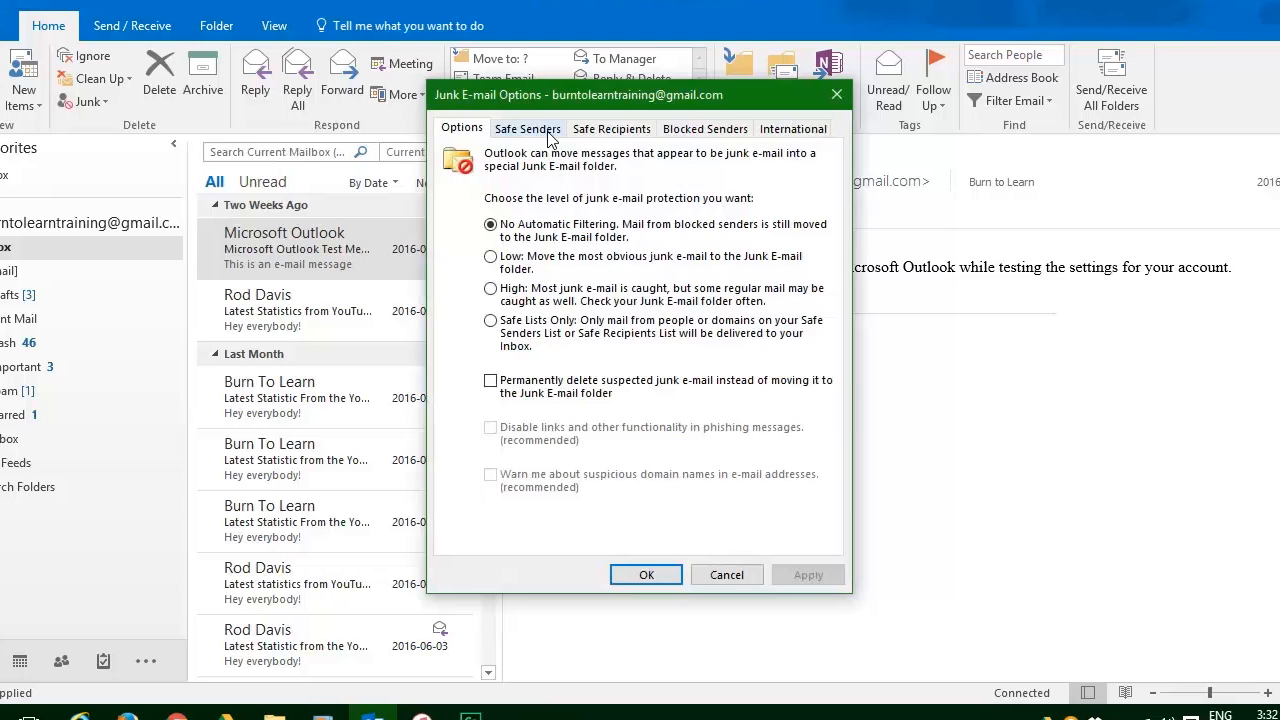
- Review Safe Senders, Safe Recipients, Blocked Senders and International lists, then close with OK
click(528, 128)
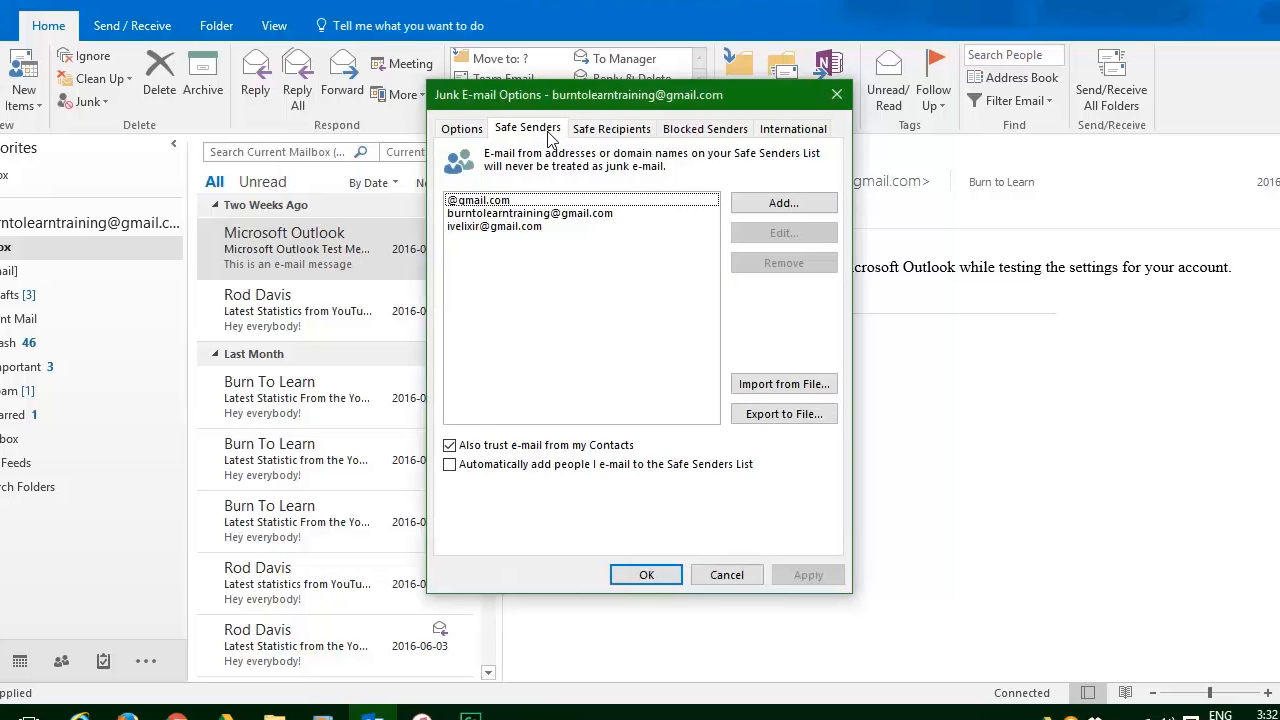
mouse_move(612, 128)
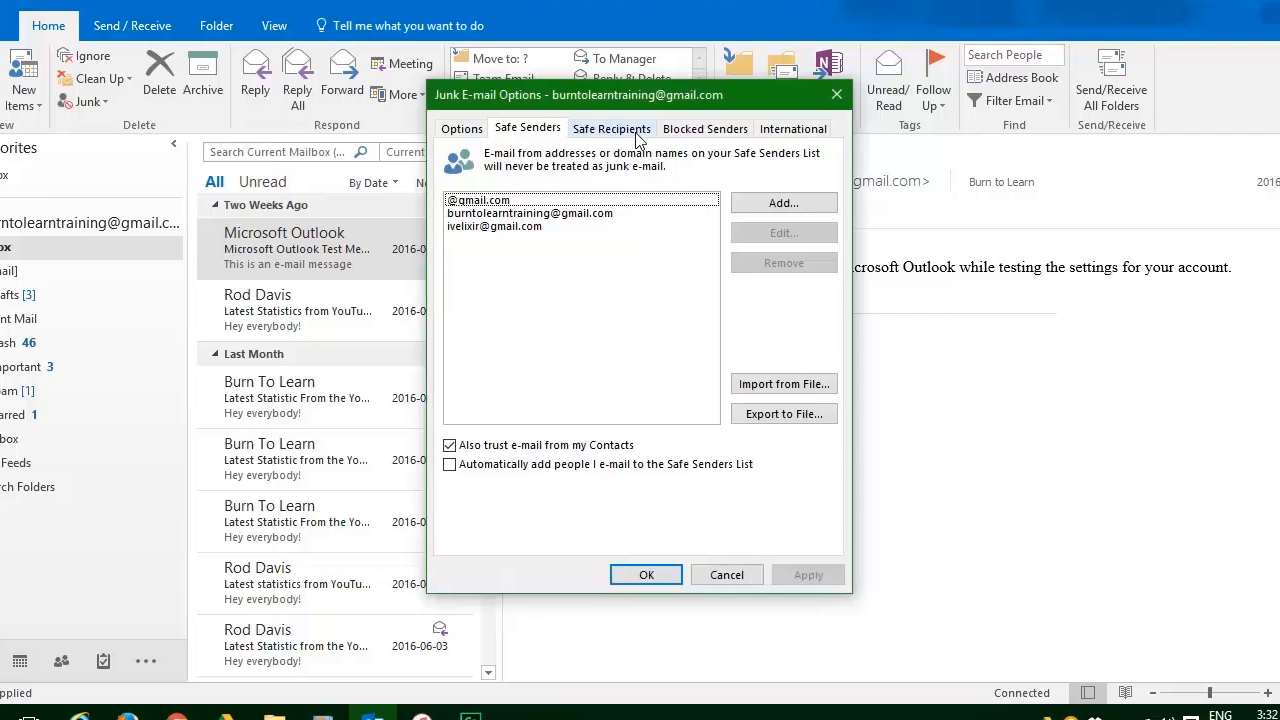
click(612, 128)
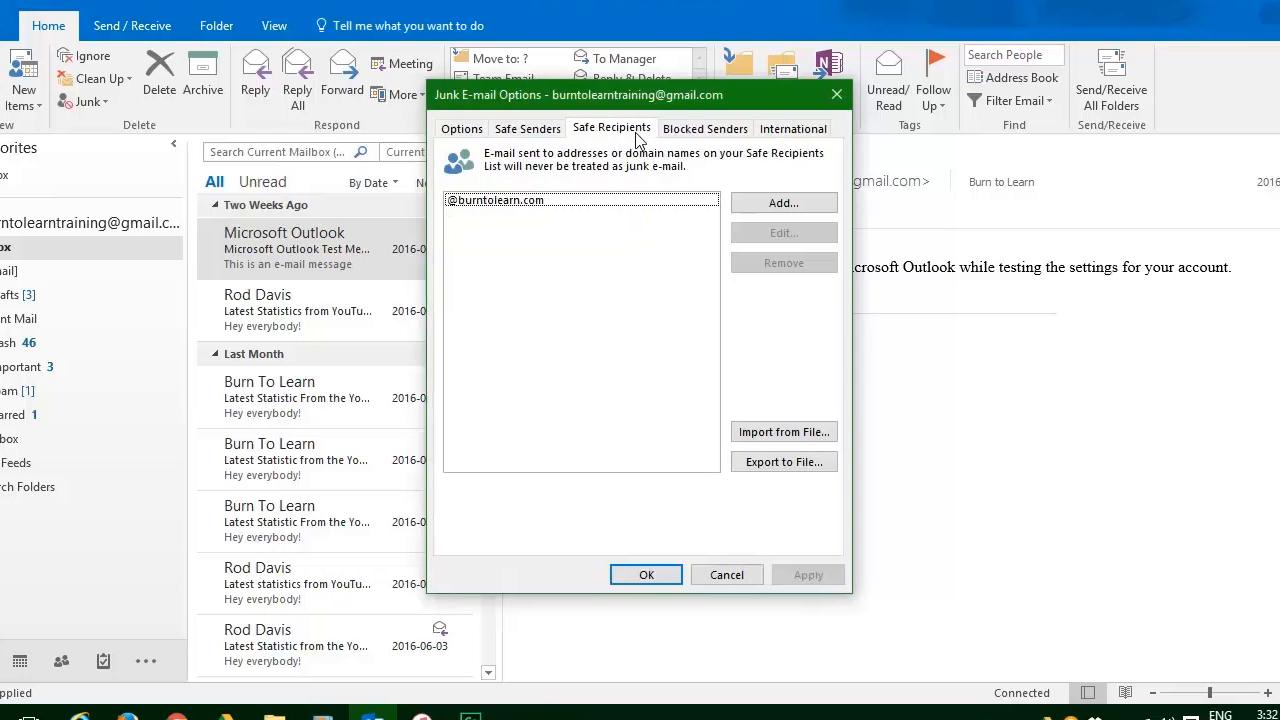
mouse_move(656, 142)
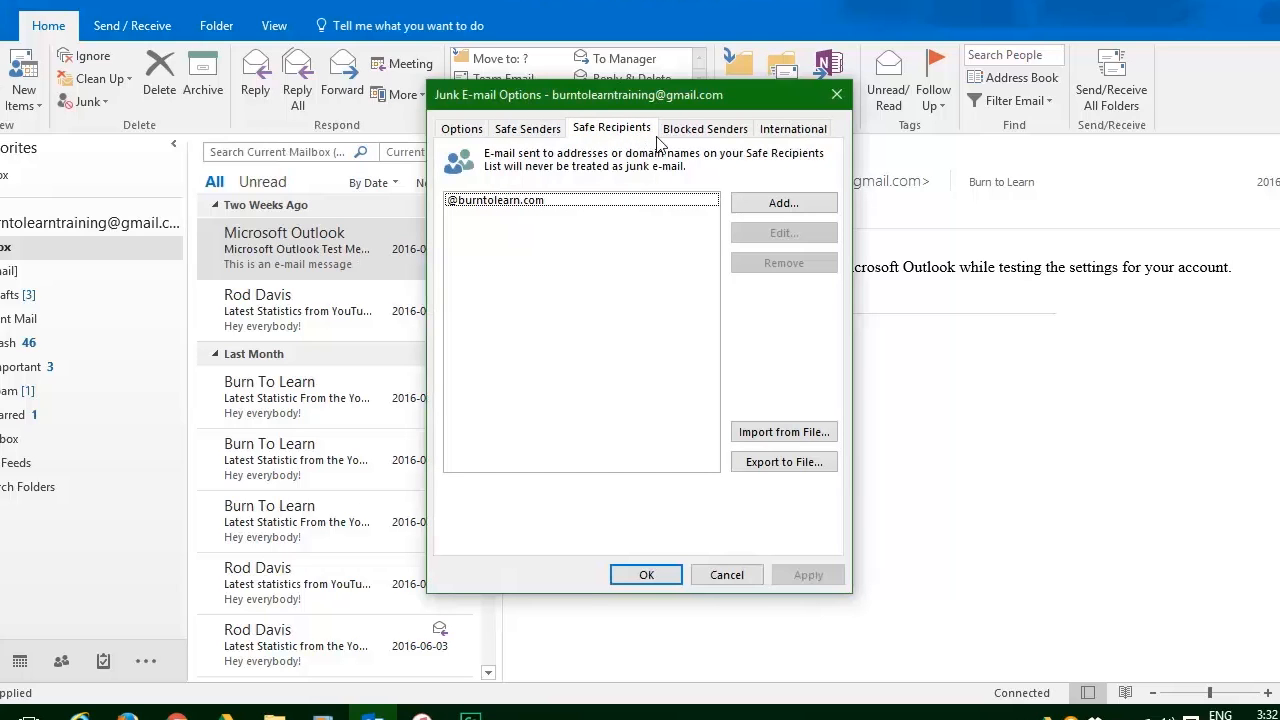
mouse_move(704, 128)
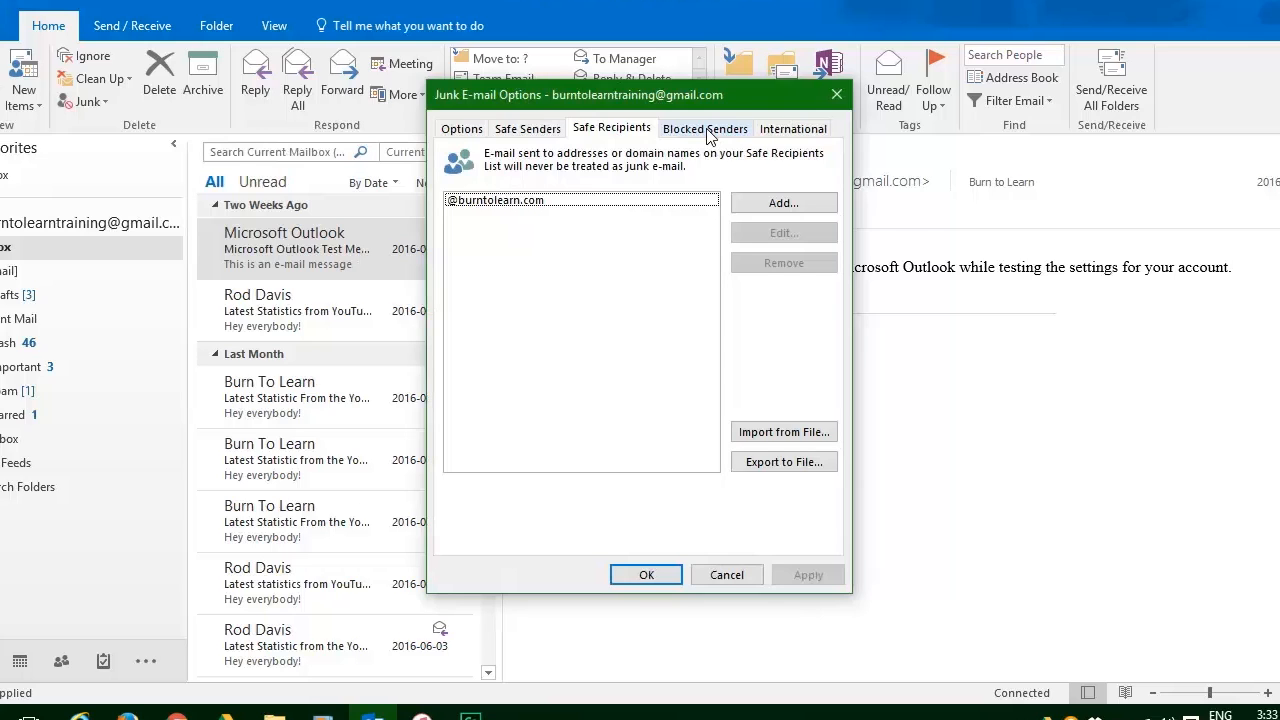
click(704, 128)
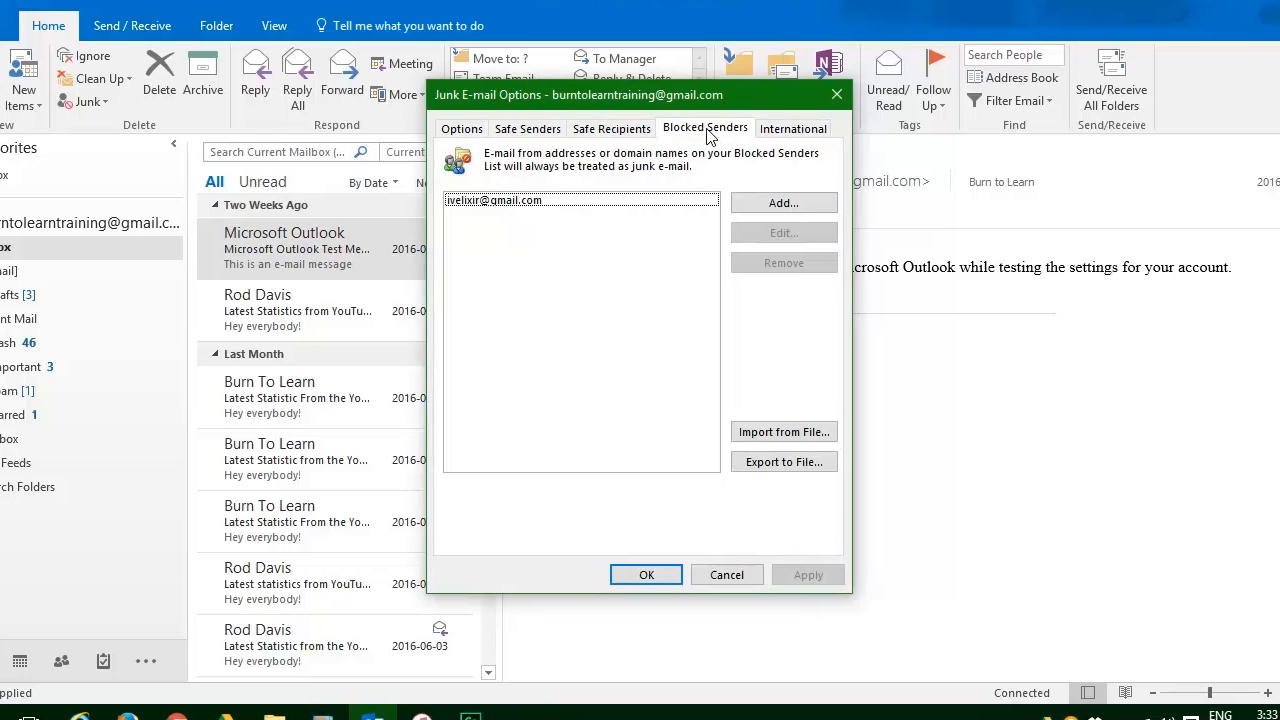
mouse_move(590, 208)
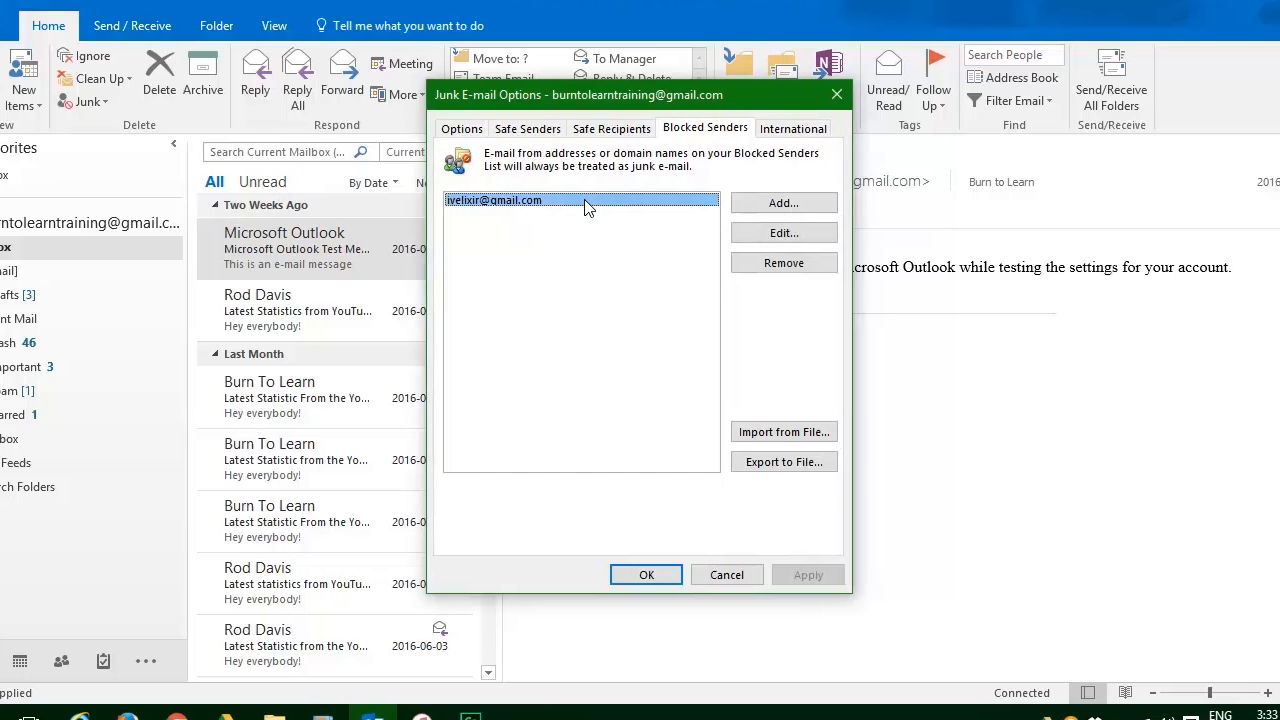
mouse_move(736, 204)
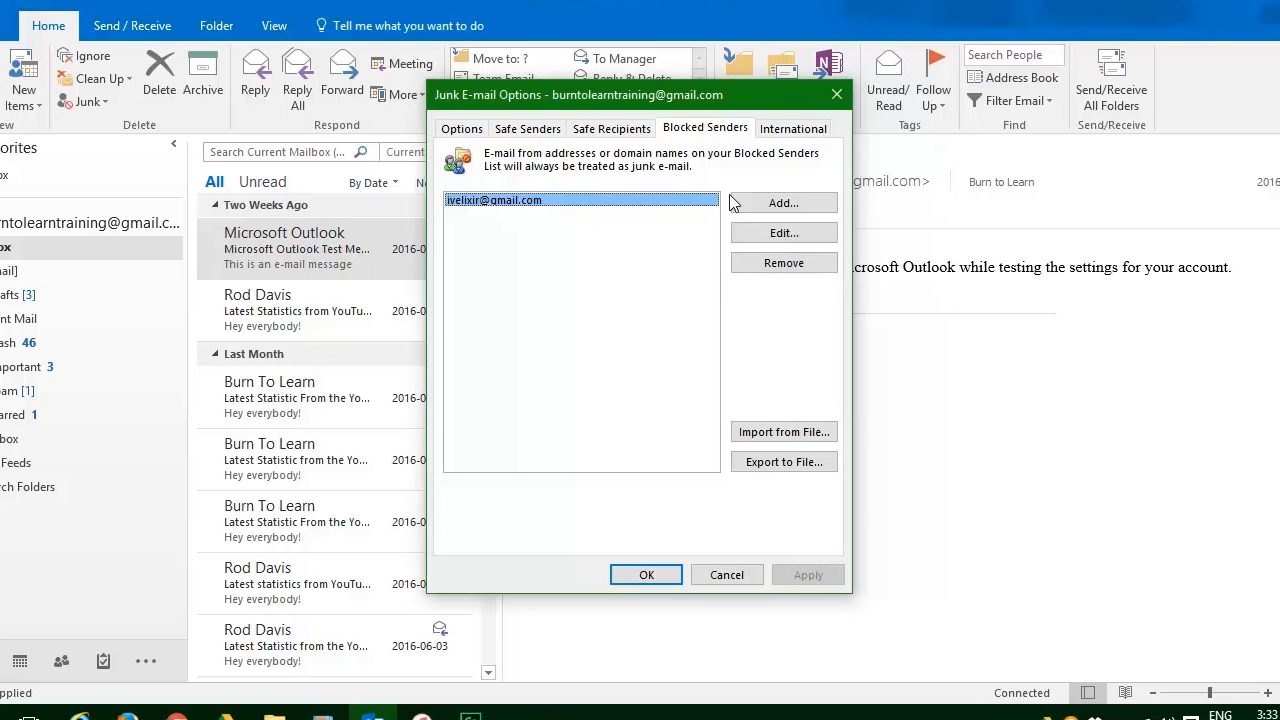
mouse_move(790, 162)
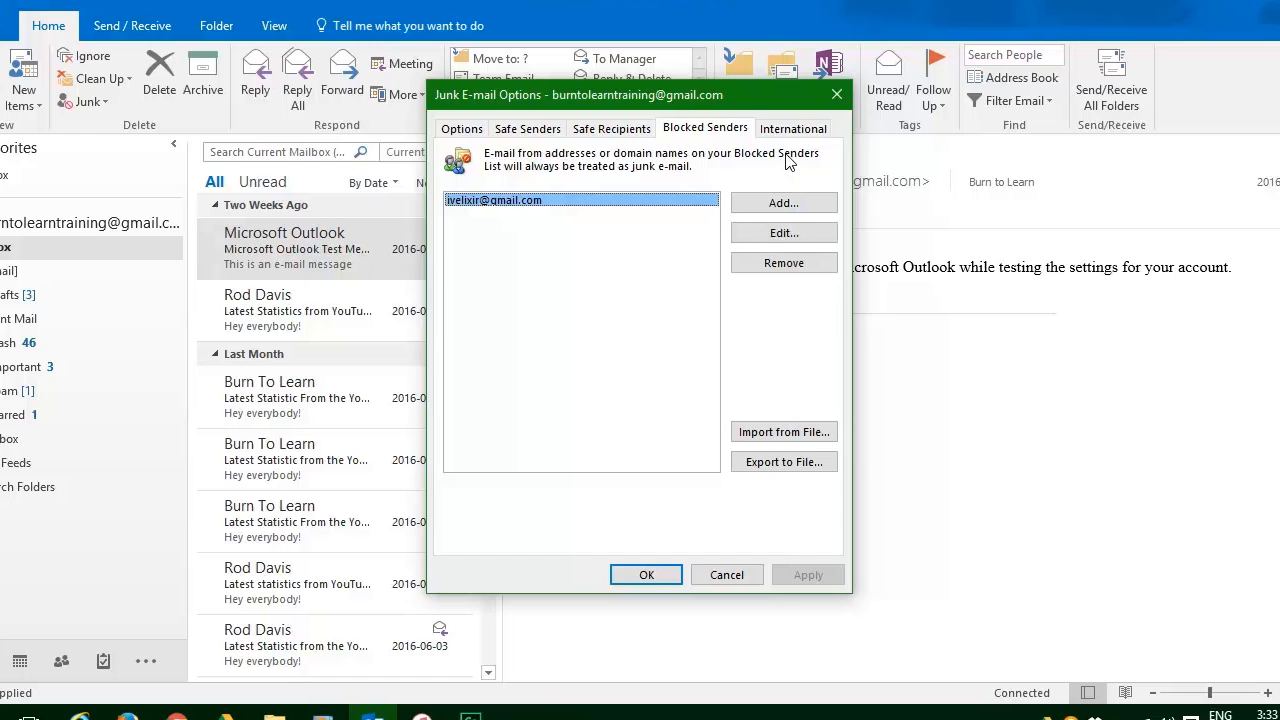
click(792, 128)
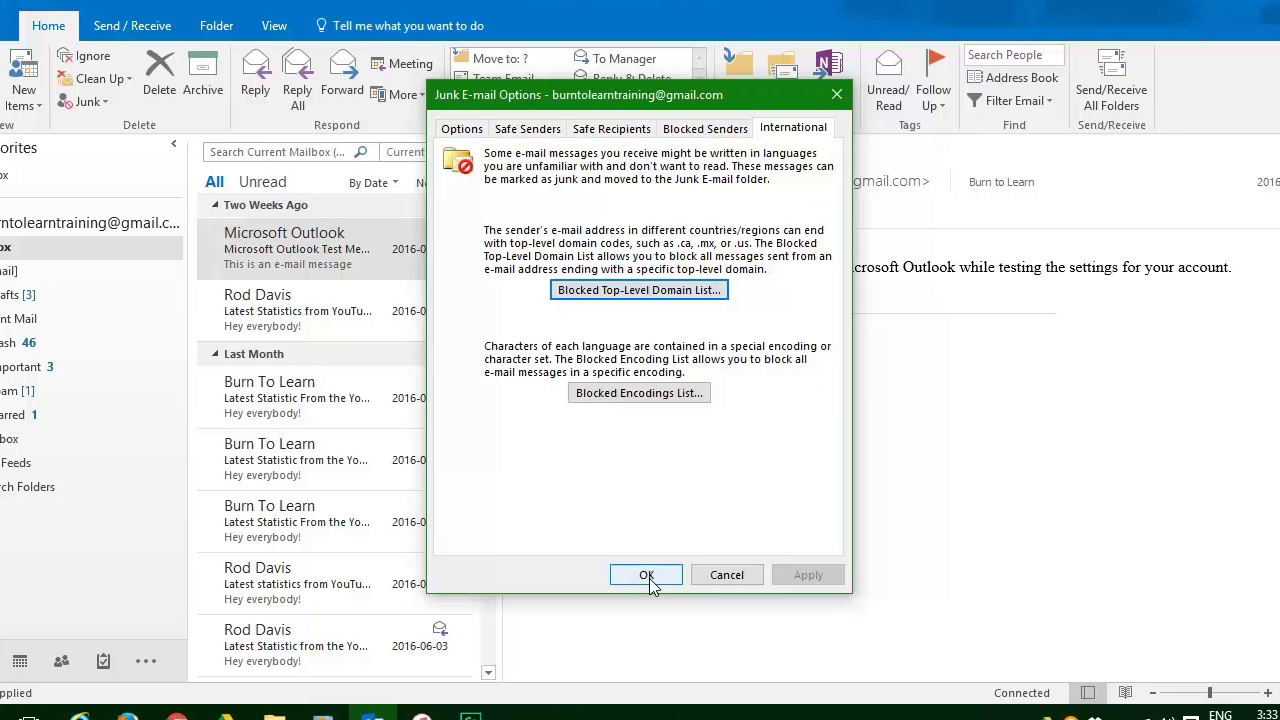
click(644, 574)
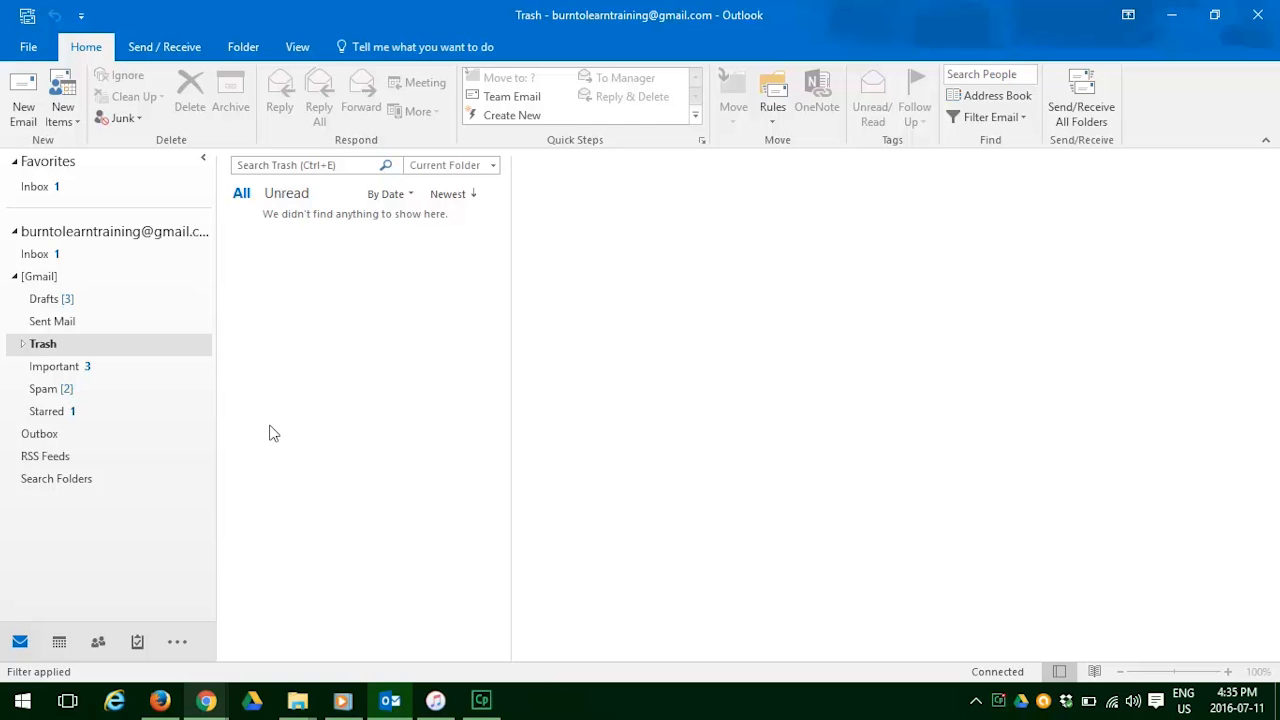
mouse_move(88, 252)
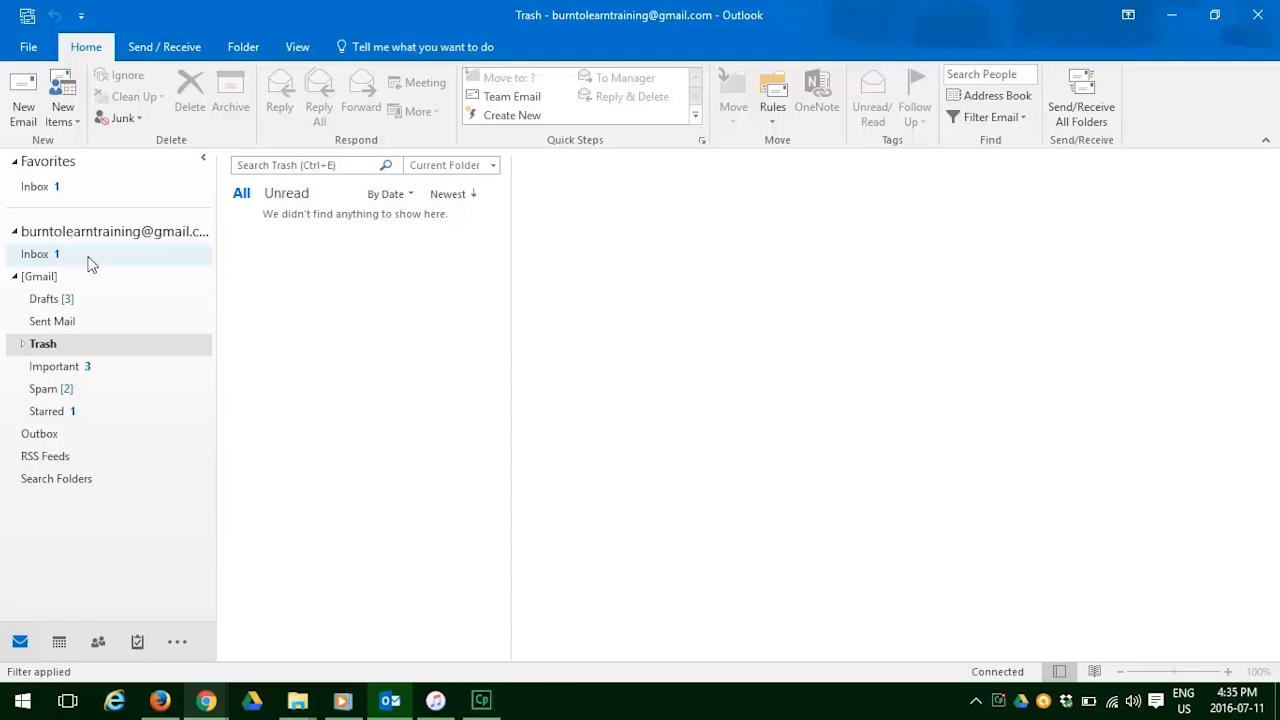
- Go back to the Inbox and select the Sports Team message
click(36, 252)
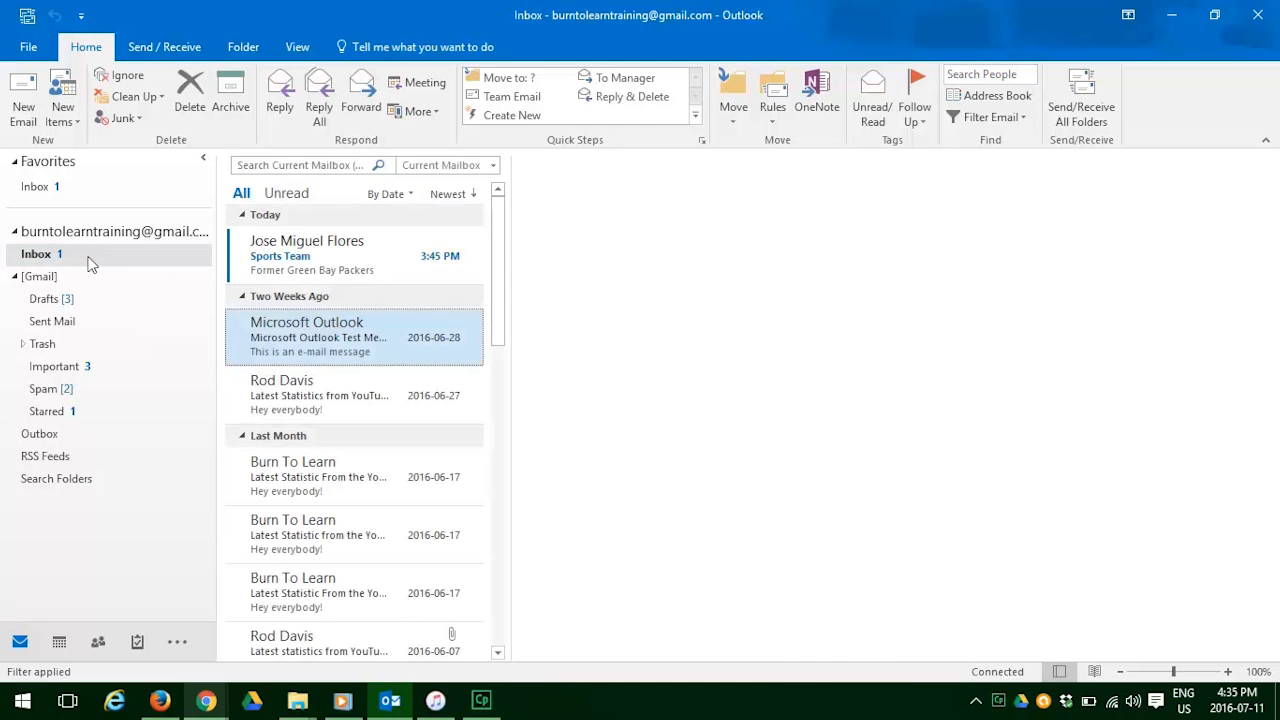
click(318, 330)
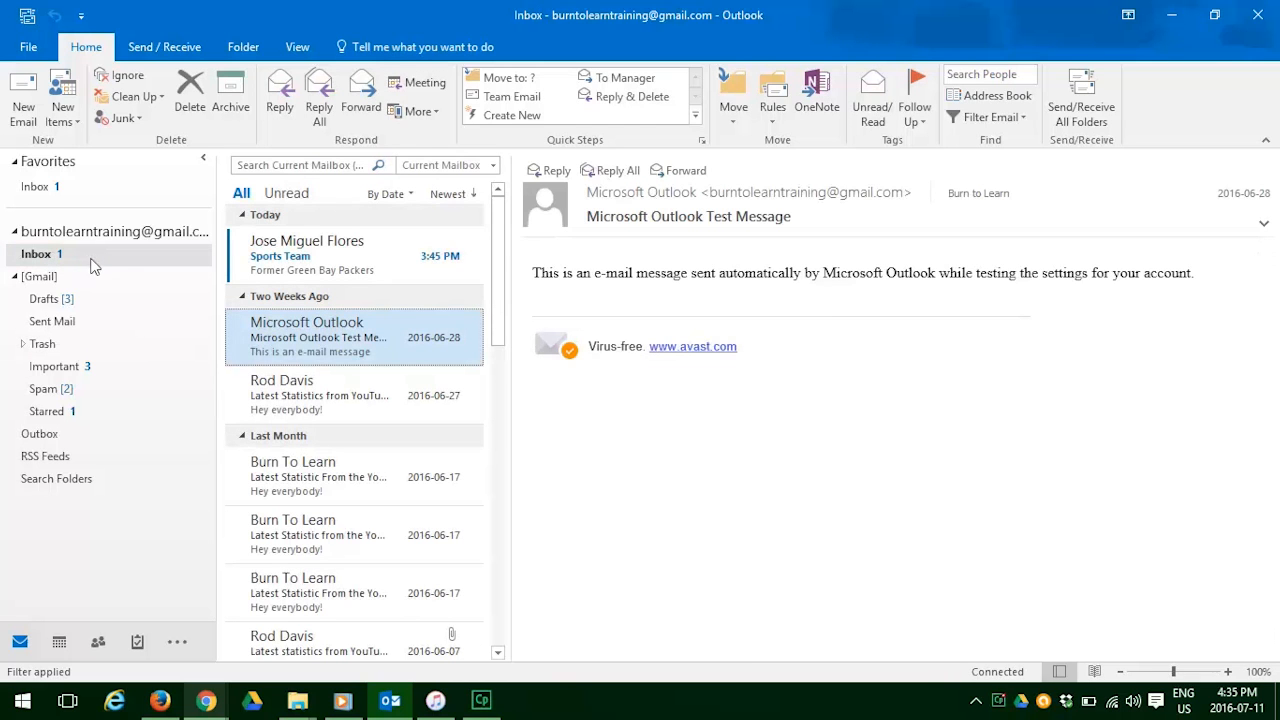
mouse_move(390, 264)
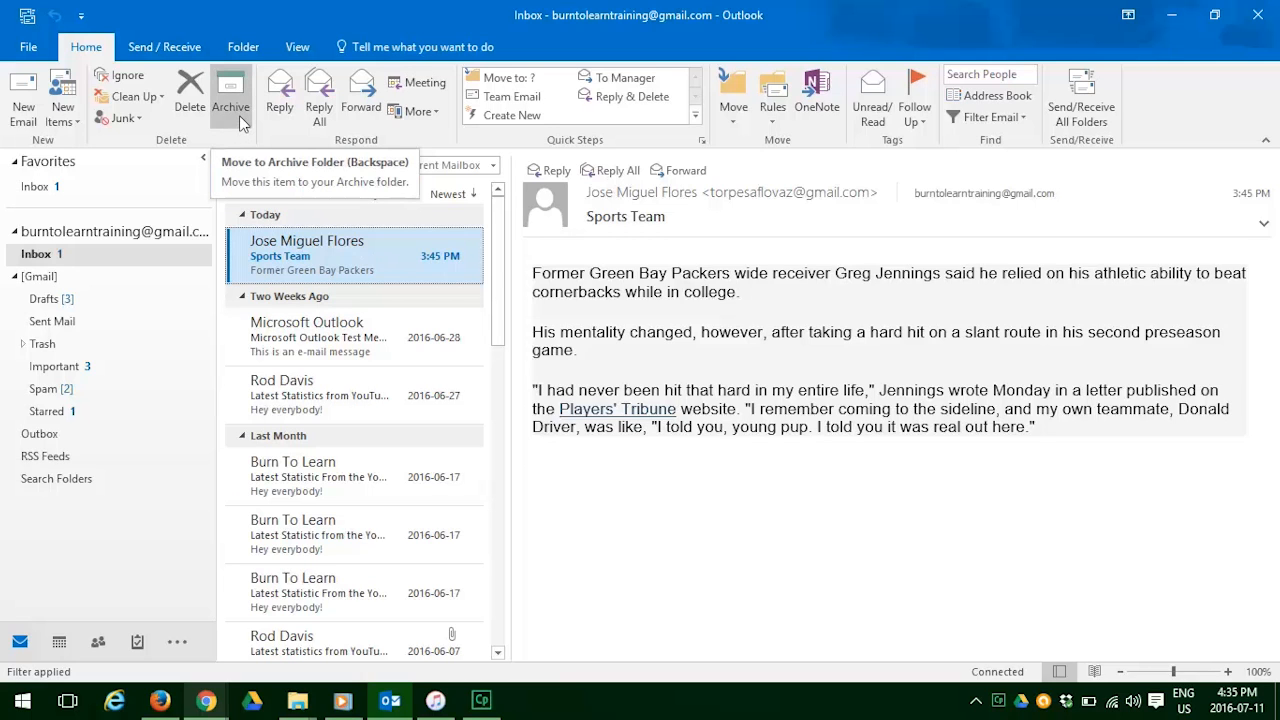
- Archive the Sports Team email, creating the new Archive folder for it
click(232, 96)
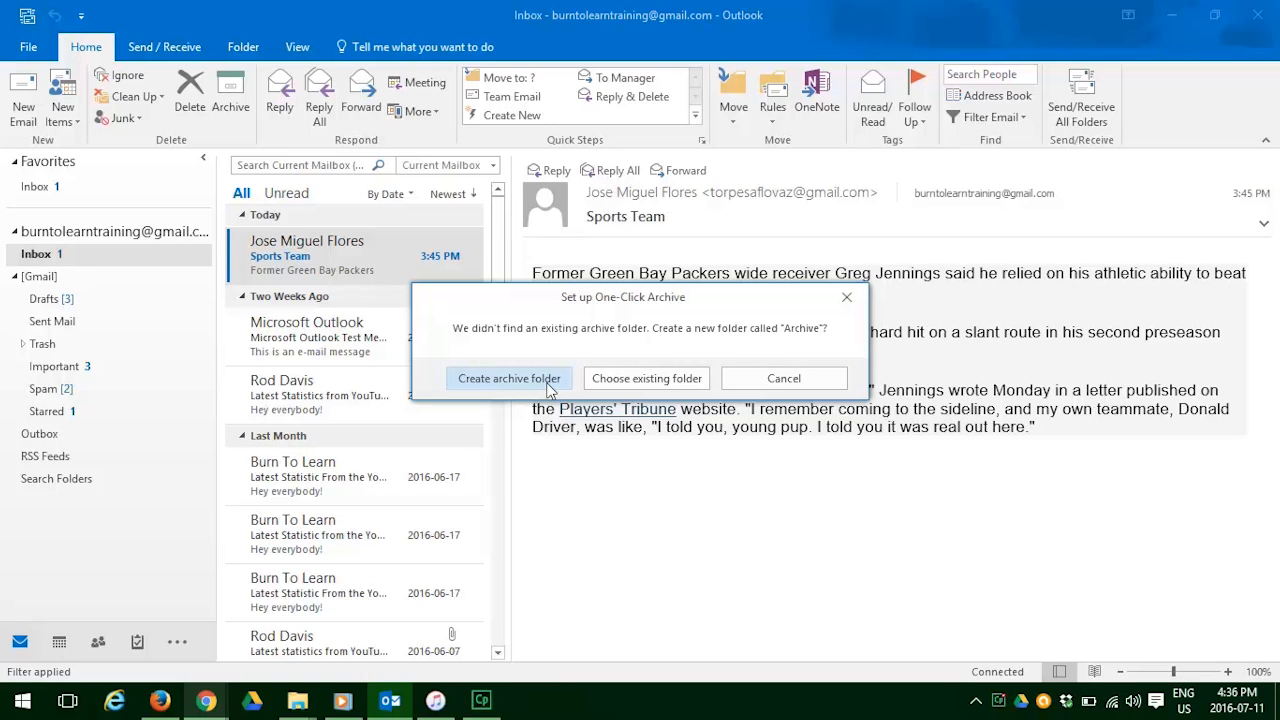
click(508, 378)
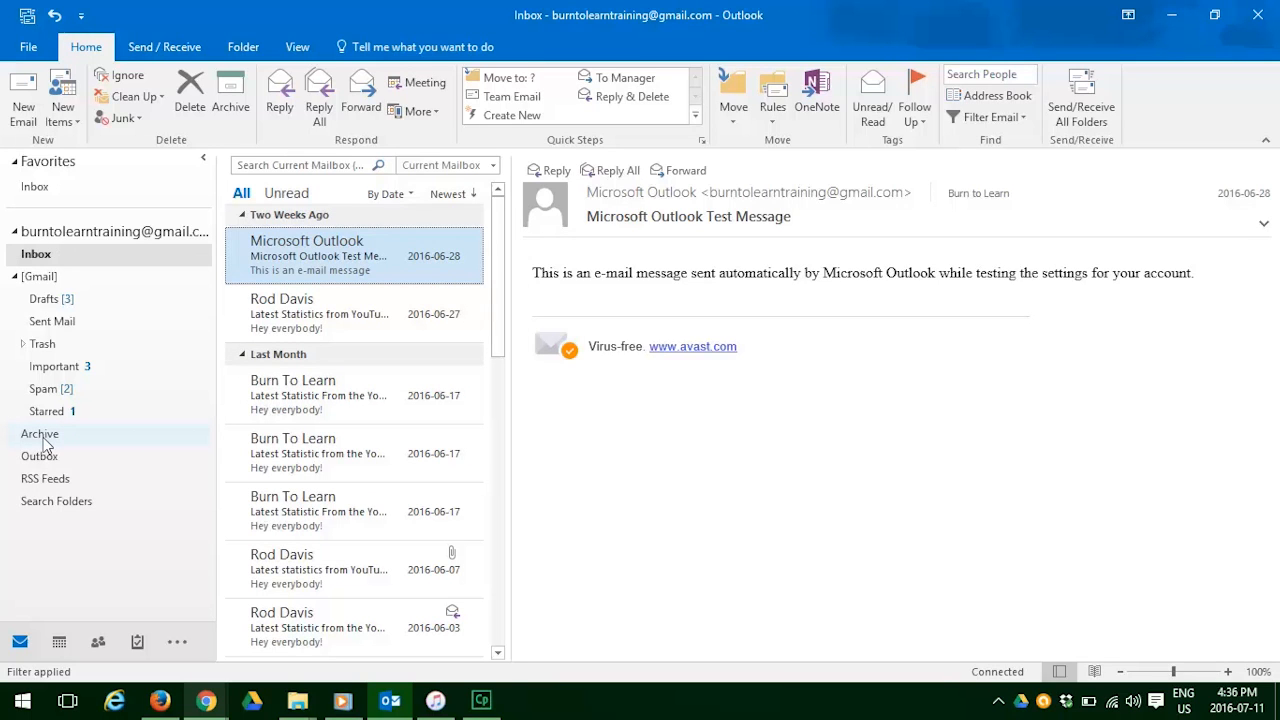
- Rename the Archive folder to 'Leisure'
click(40, 432)
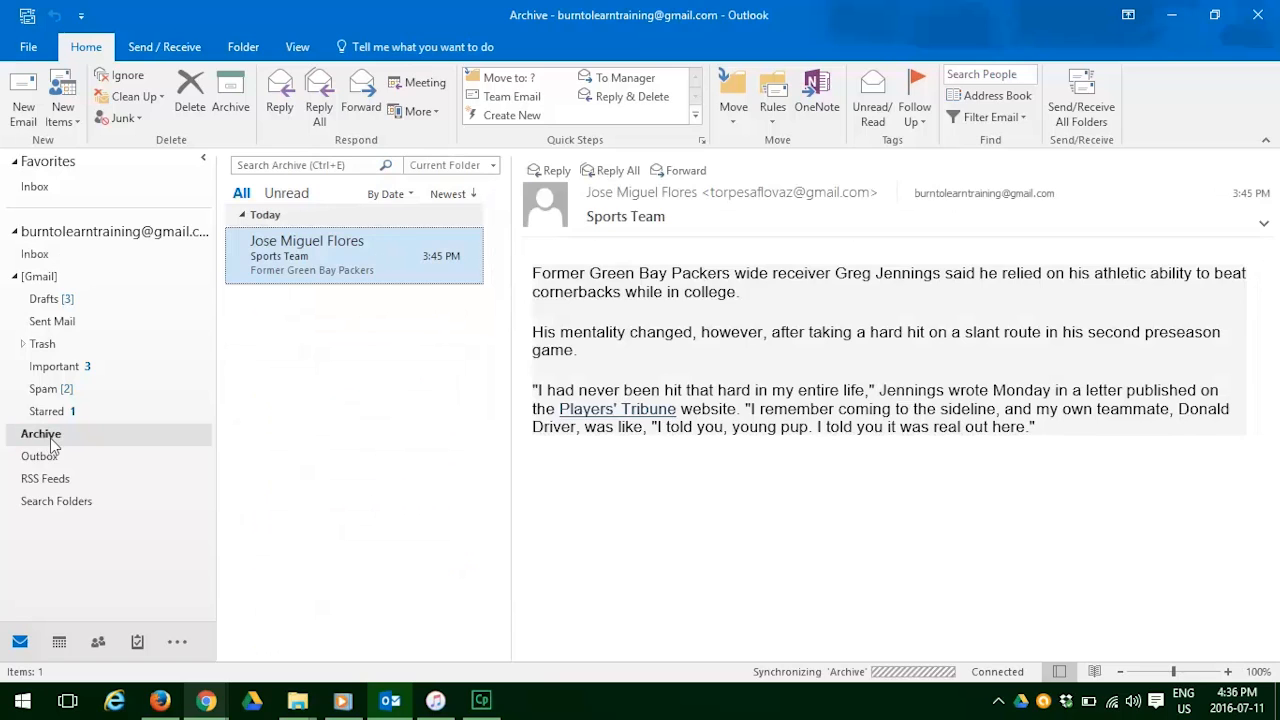
mouse_move(72, 444)
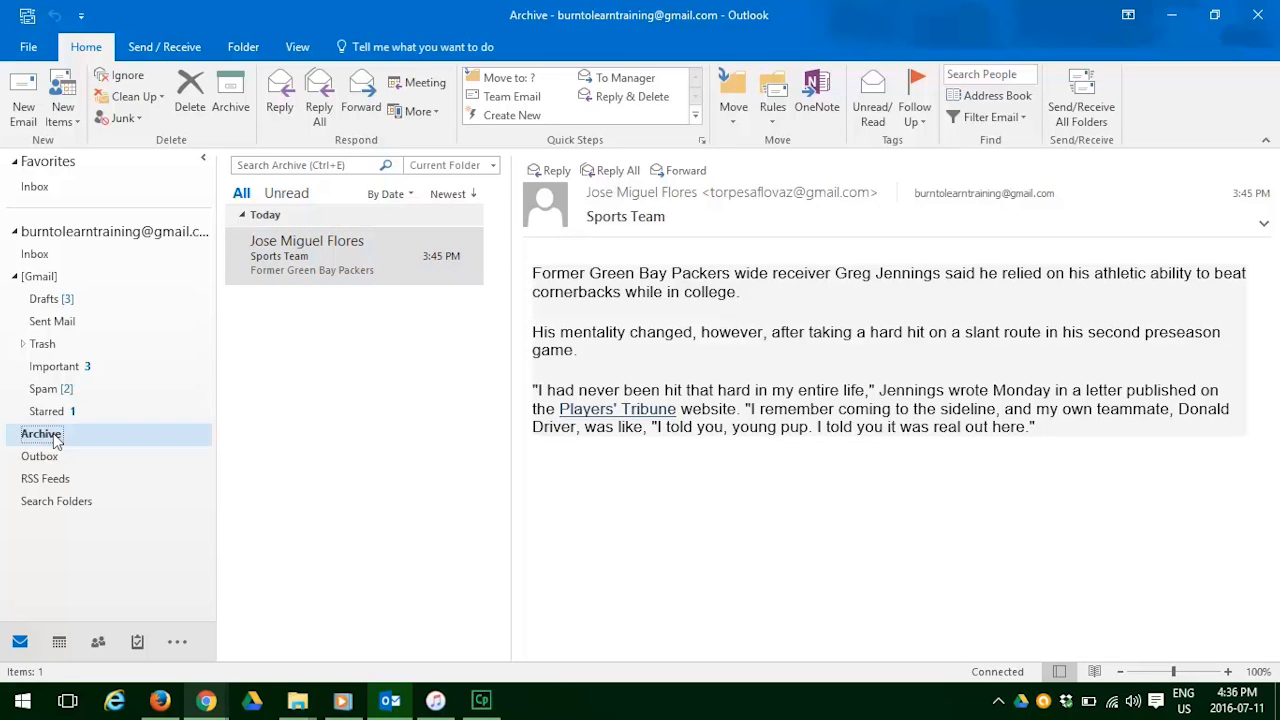
double_click(40, 432)
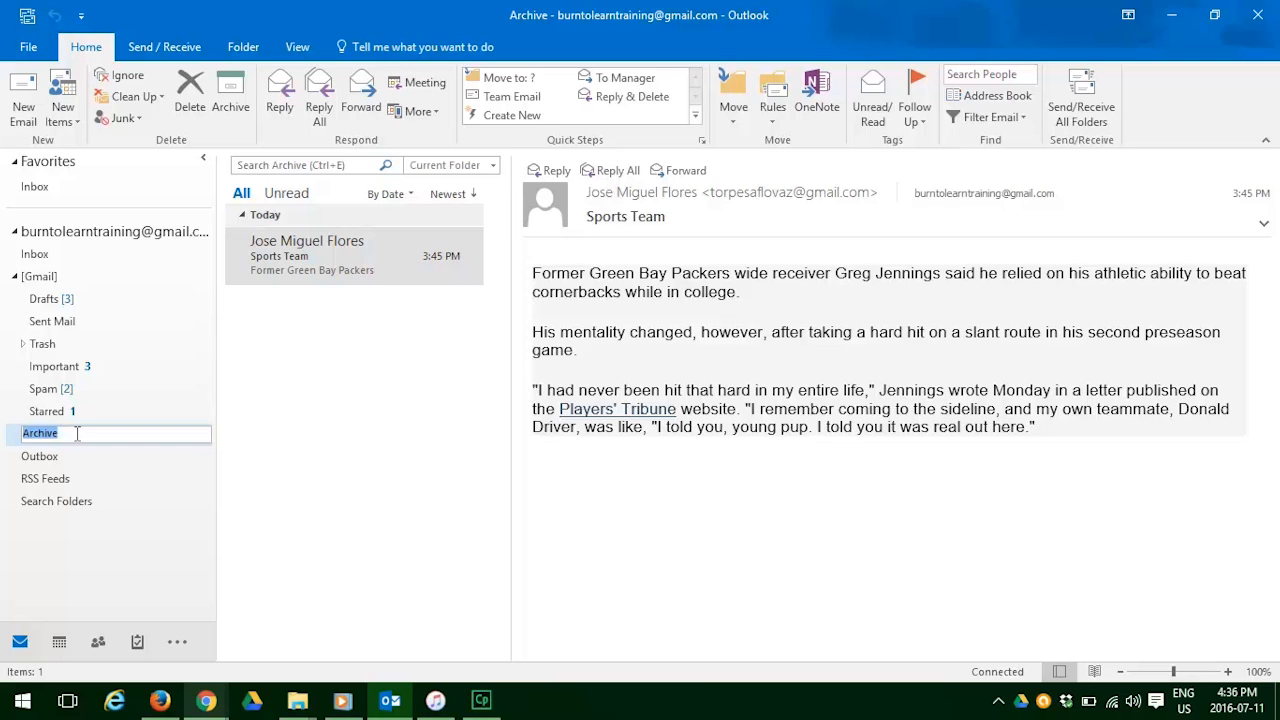
text(Leisure)
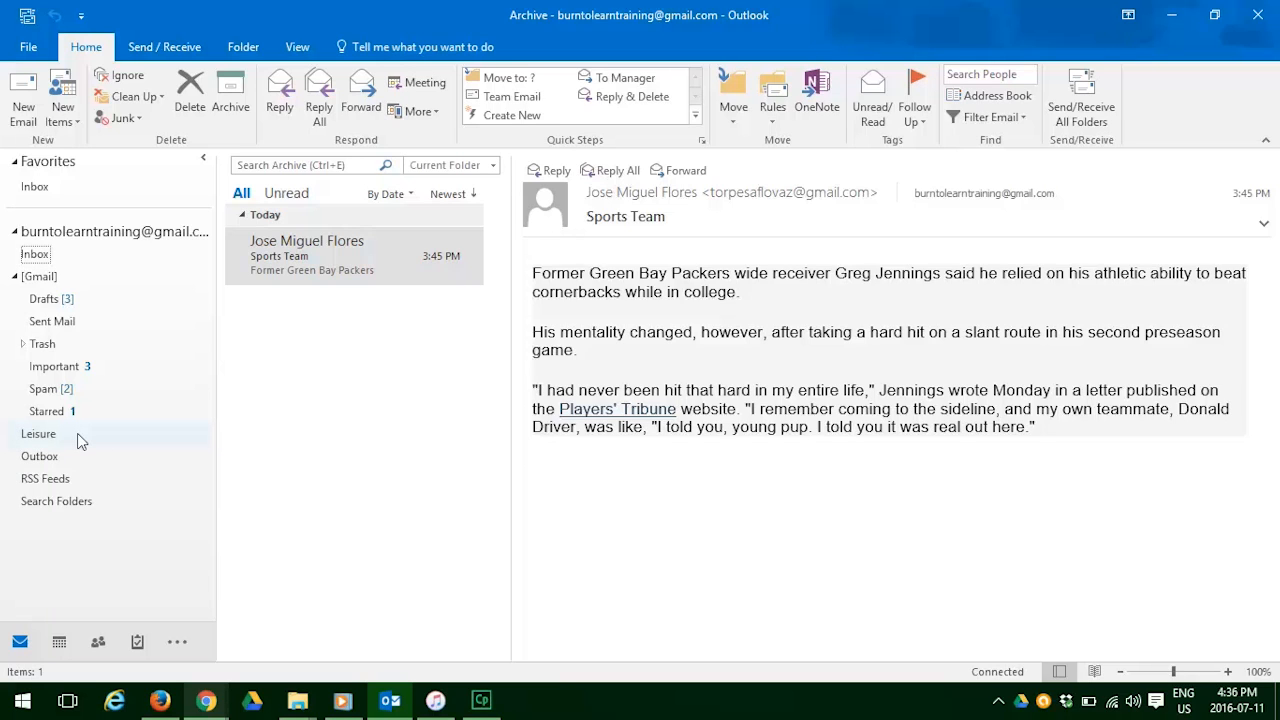
mouse_move(284, 428)
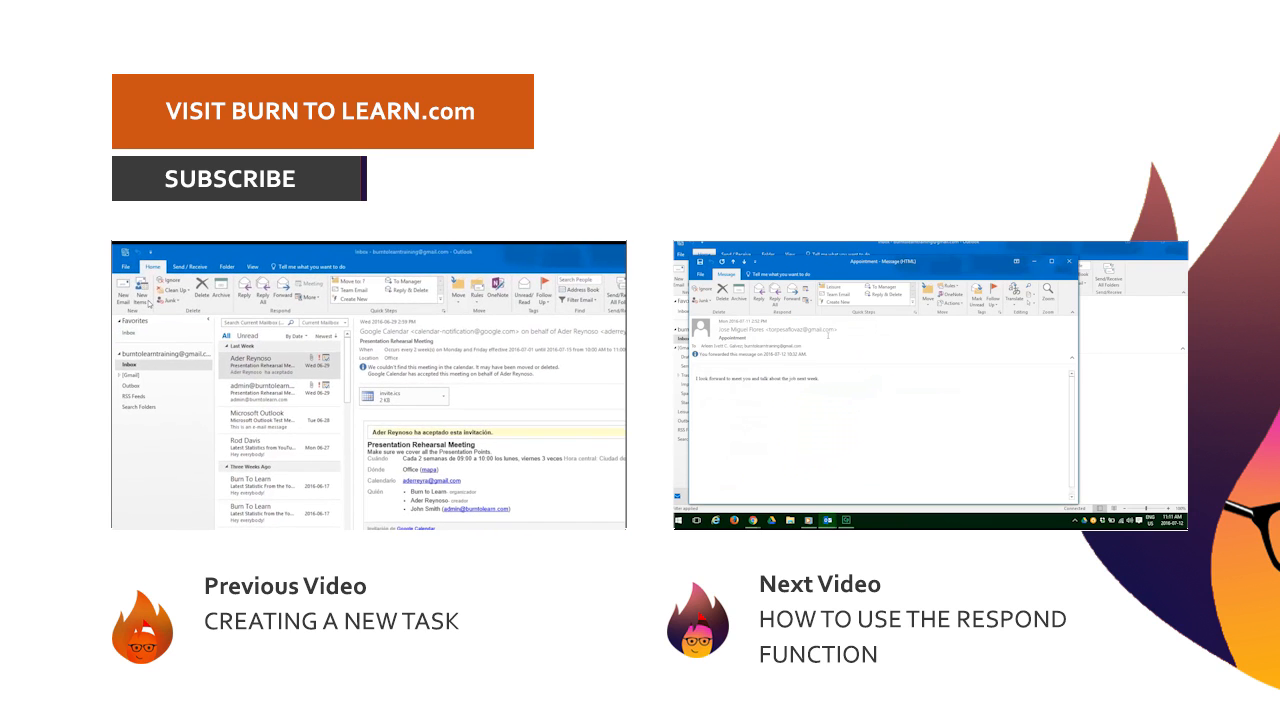
click(140, 292)
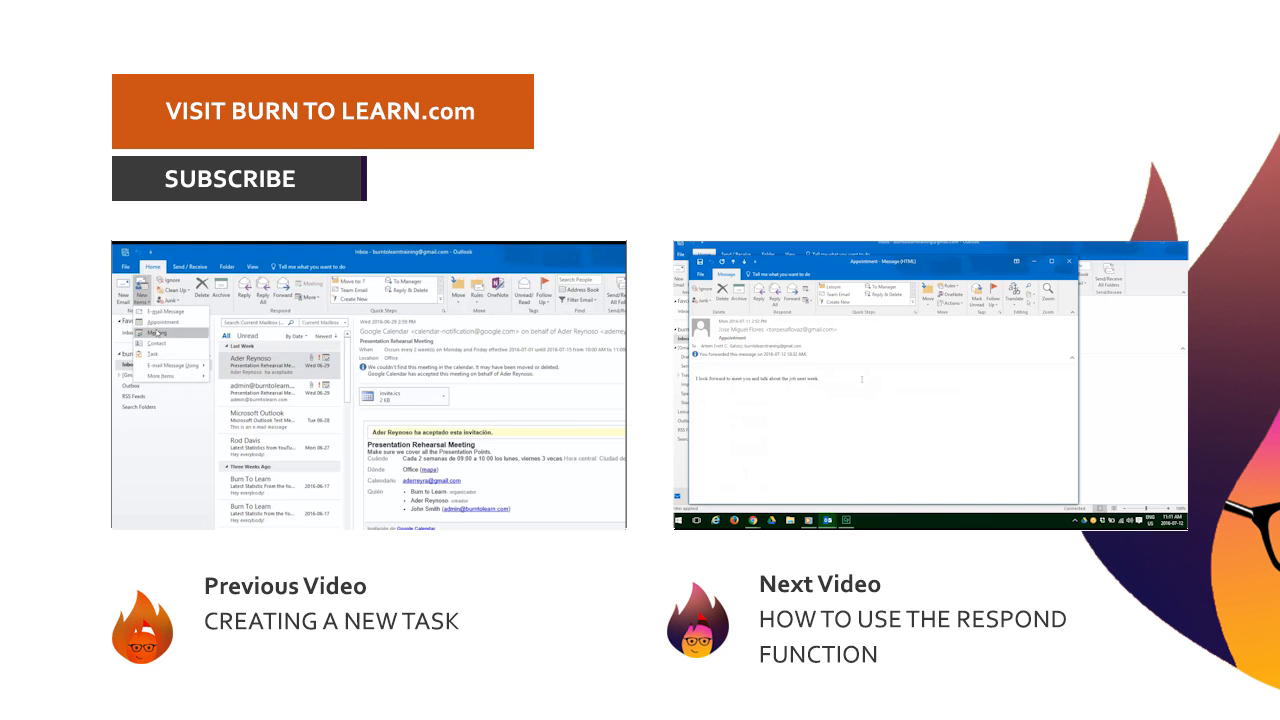